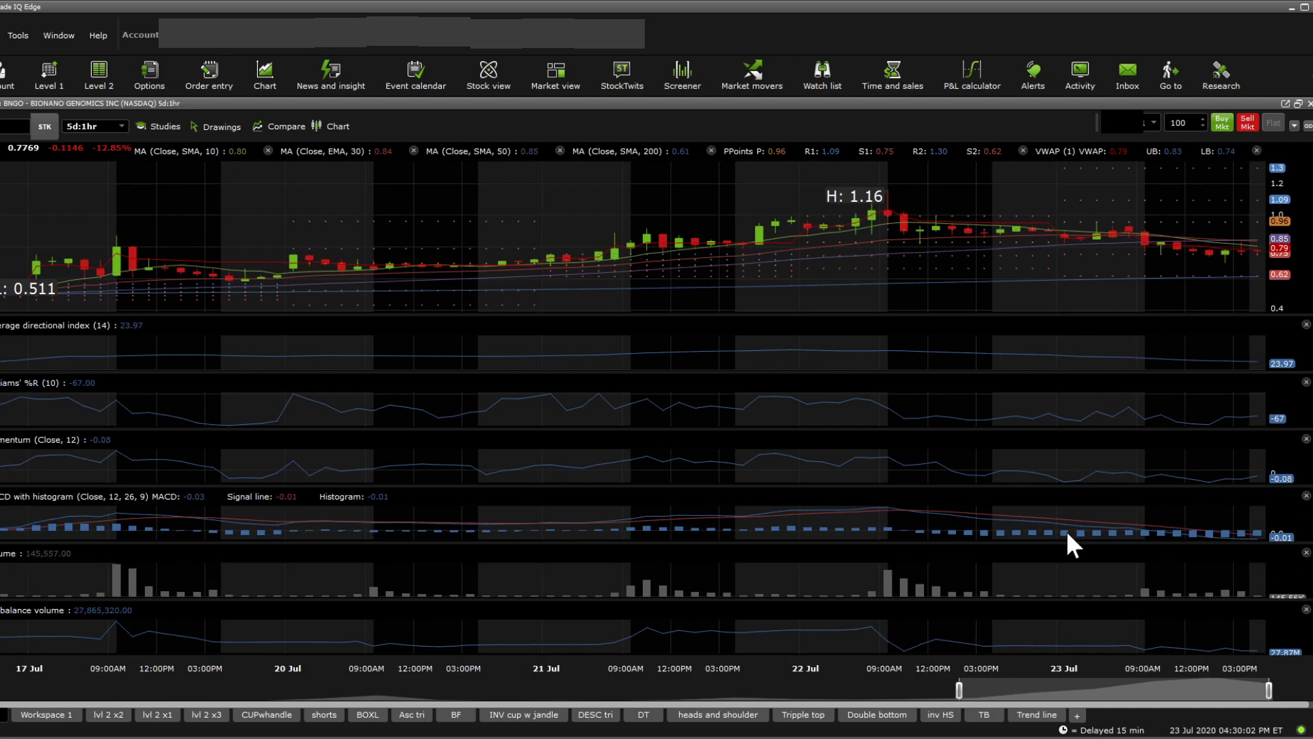
{"action": "mouse_move", "coordinate": [1113, 554]}
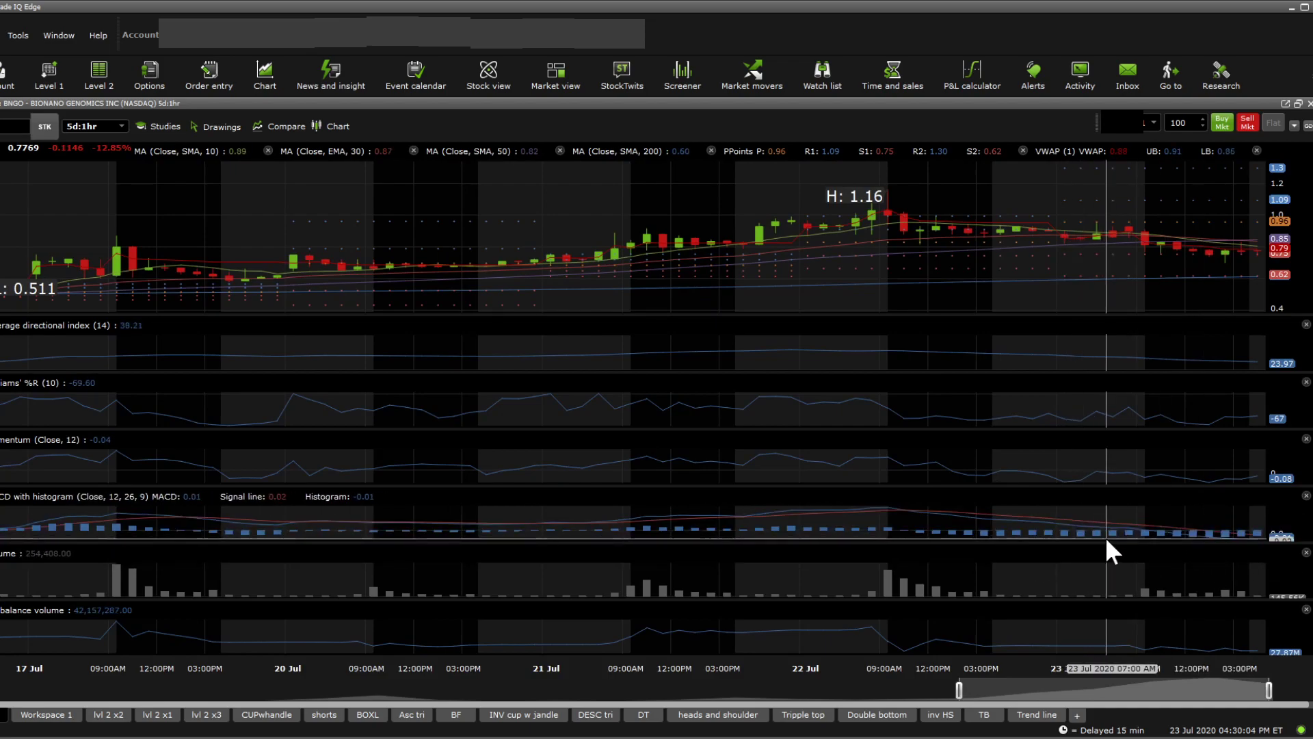
{"action": "mouse_move", "coordinate": [1150, 564]}
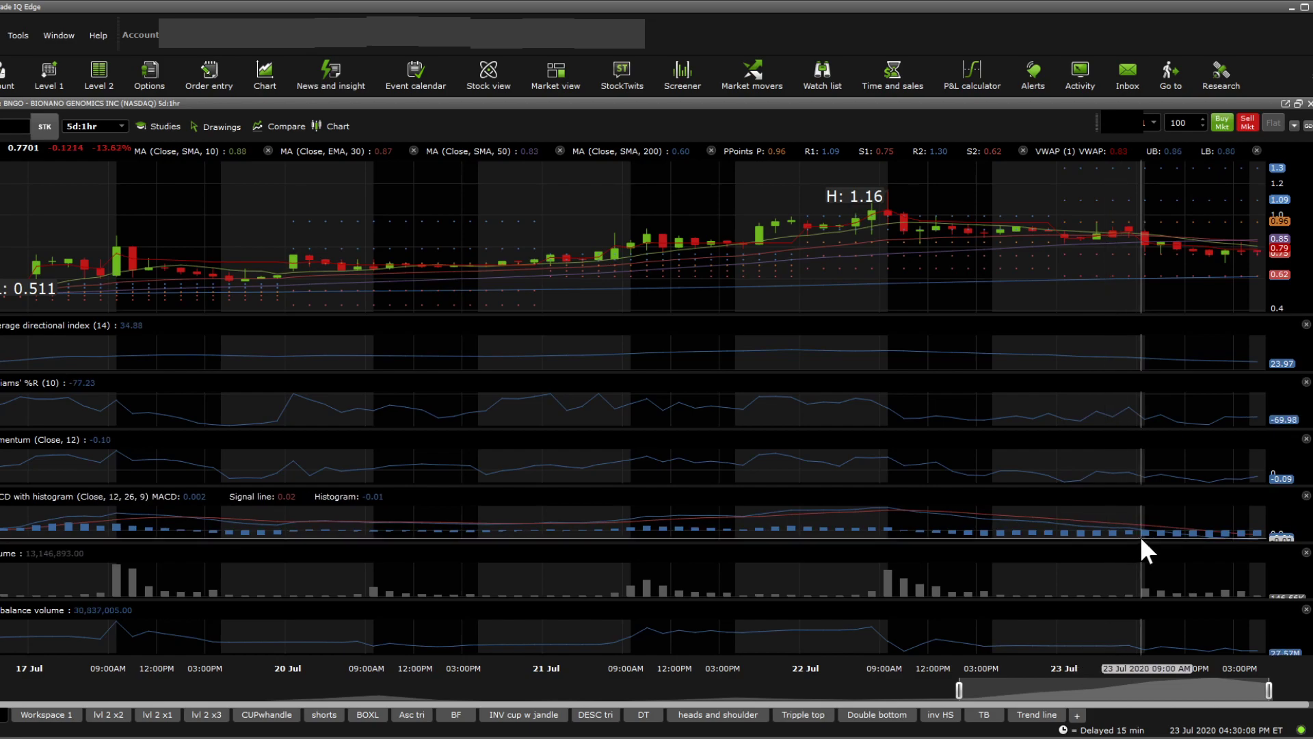
{"action": "mouse_move", "coordinate": [1255, 562]}
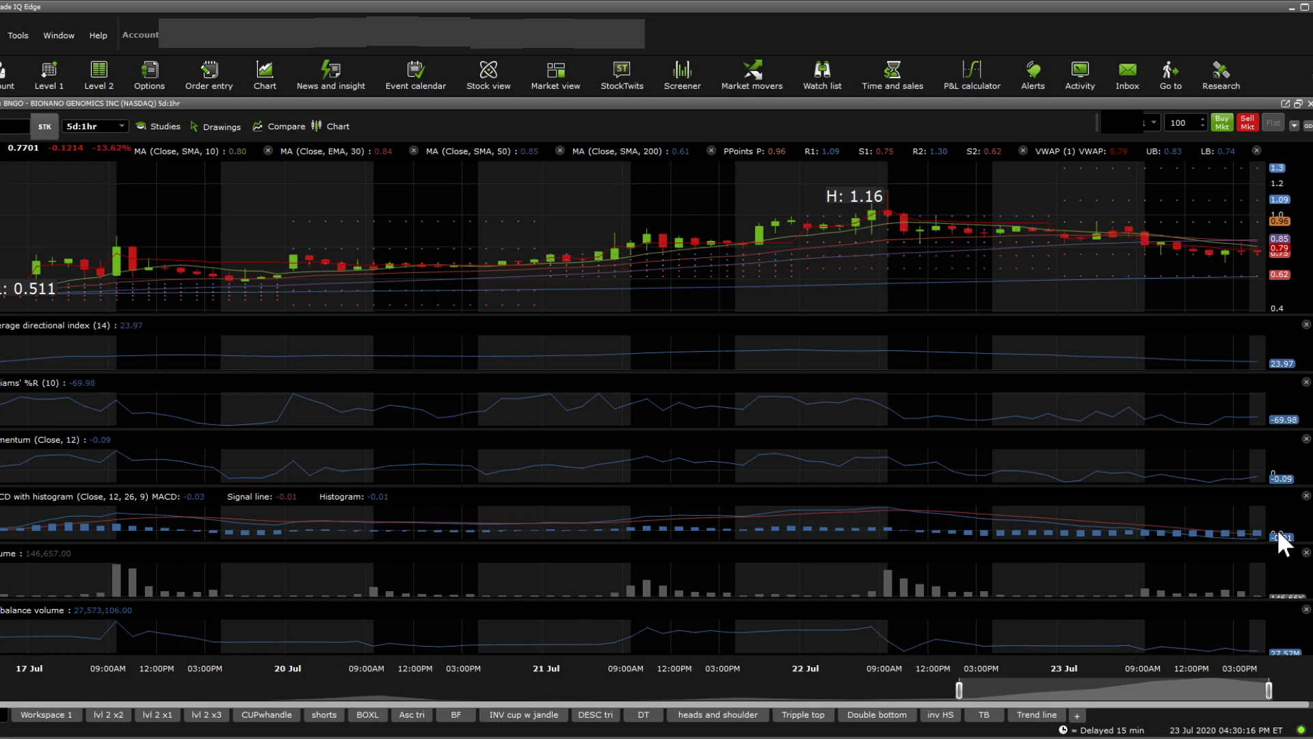
{"action": "mouse_move", "coordinate": [254, 566]}
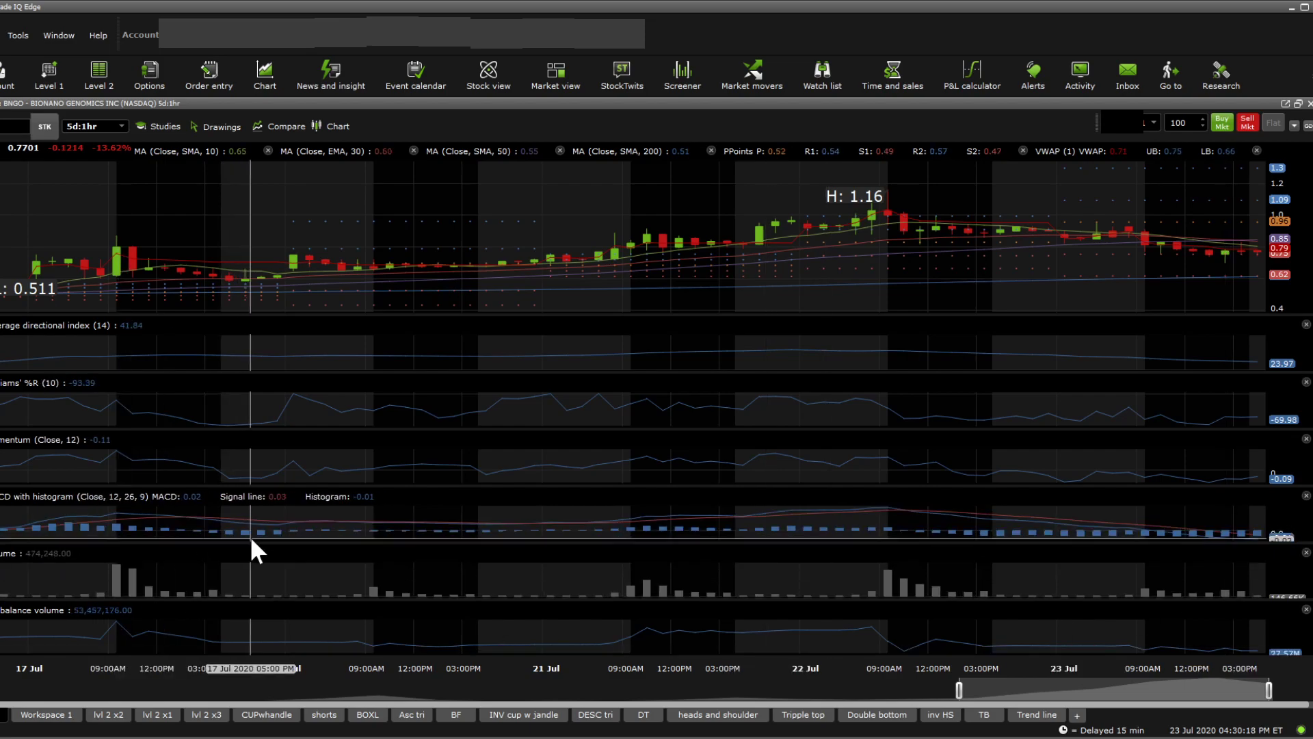
{"action": "mouse_move", "coordinate": [398, 560]}
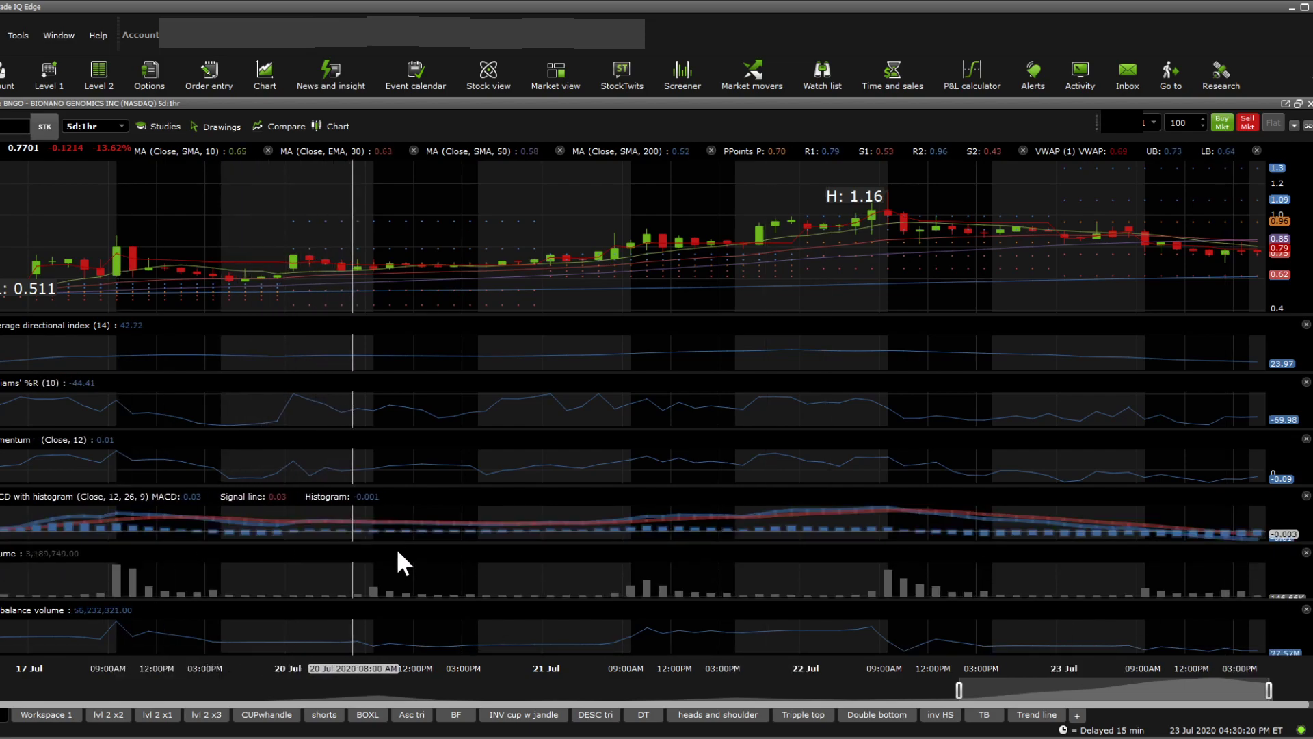
{"action": "mouse_move", "coordinate": [1207, 539]}
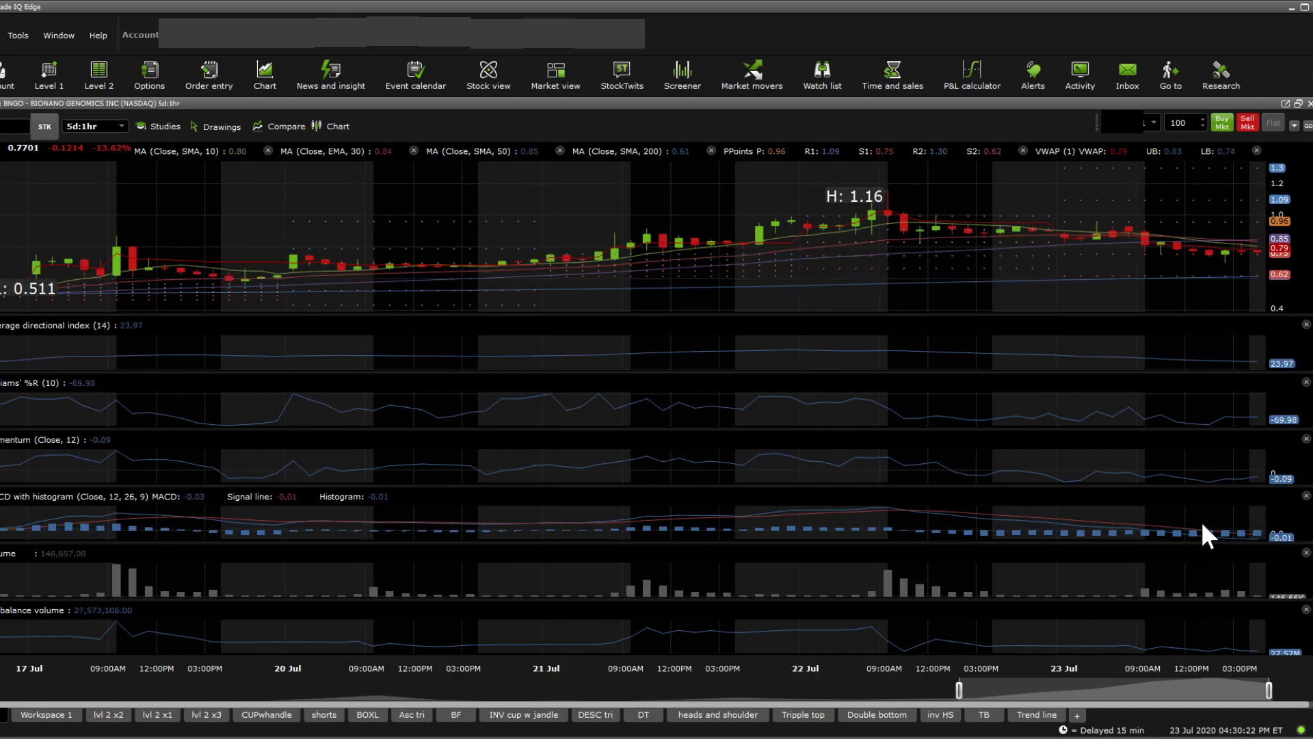
{"action": "mouse_move", "coordinate": [1238, 576]}
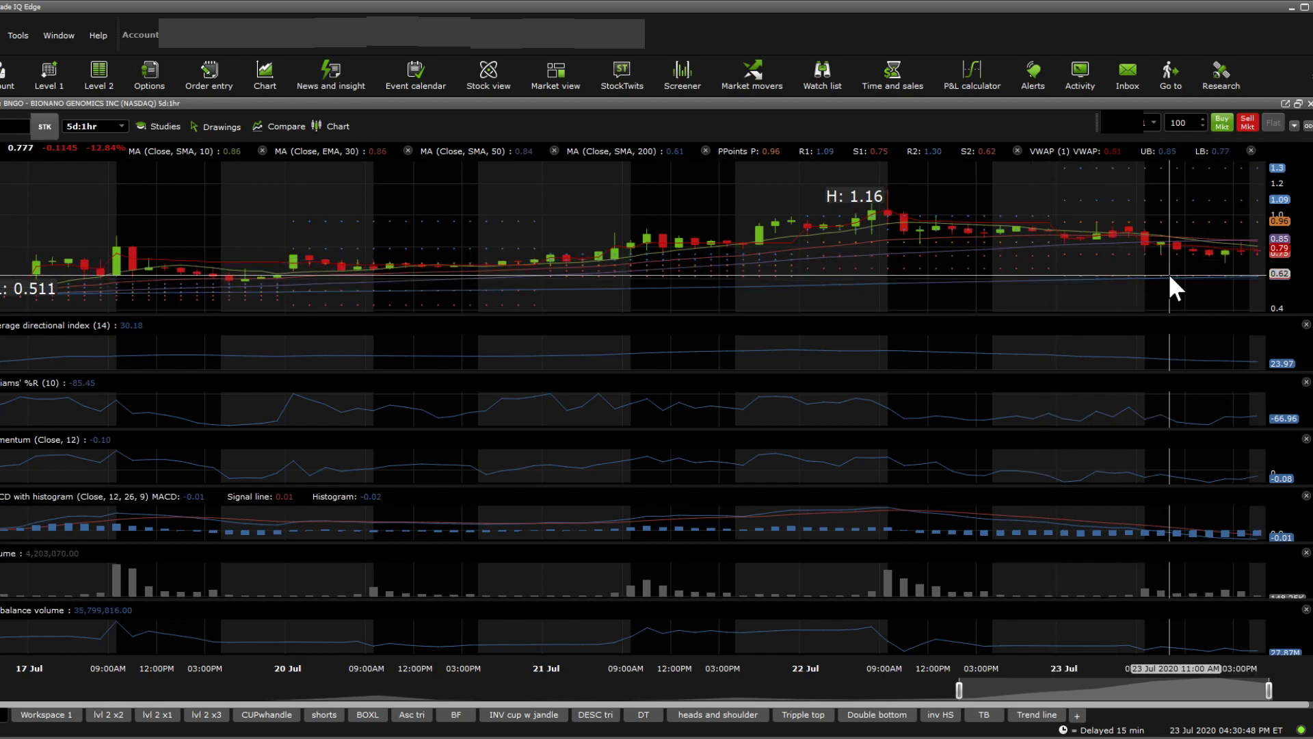
{"action": "mouse_move", "coordinate": [1211, 243]}
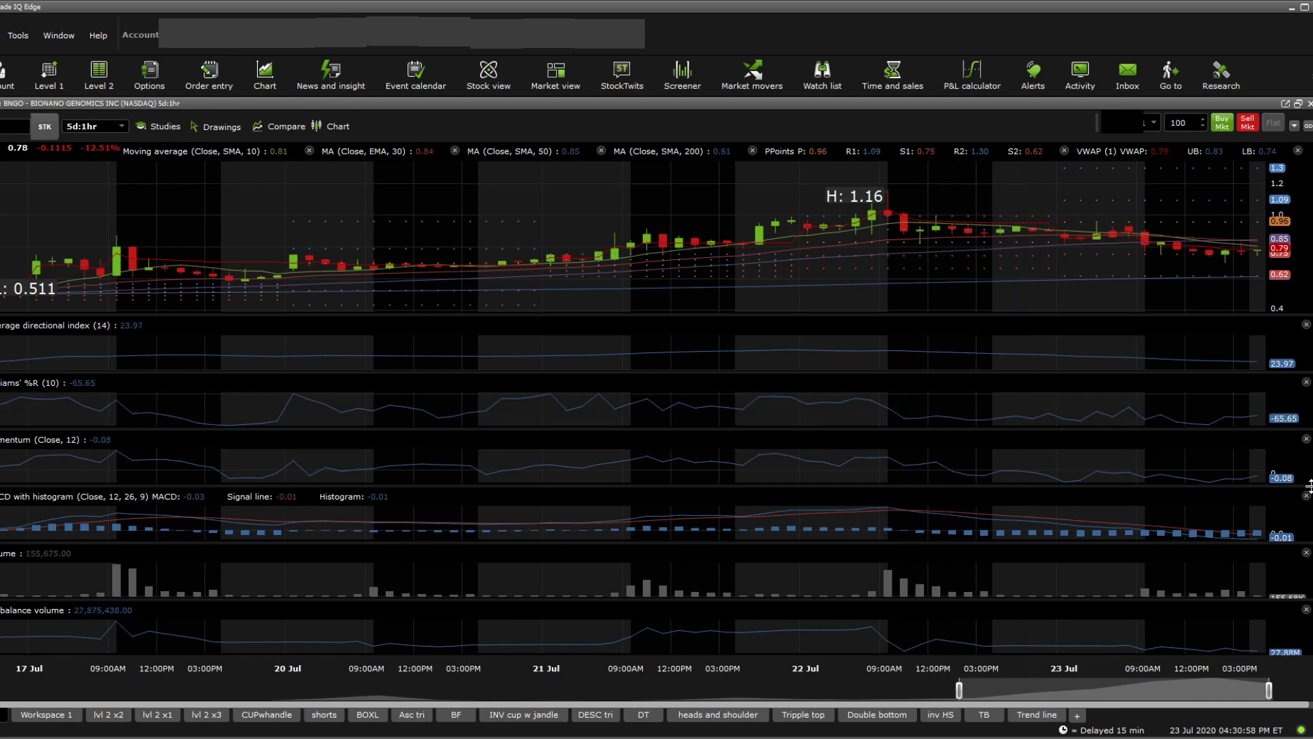
{"action": "mouse_move", "coordinate": [1209, 502]}
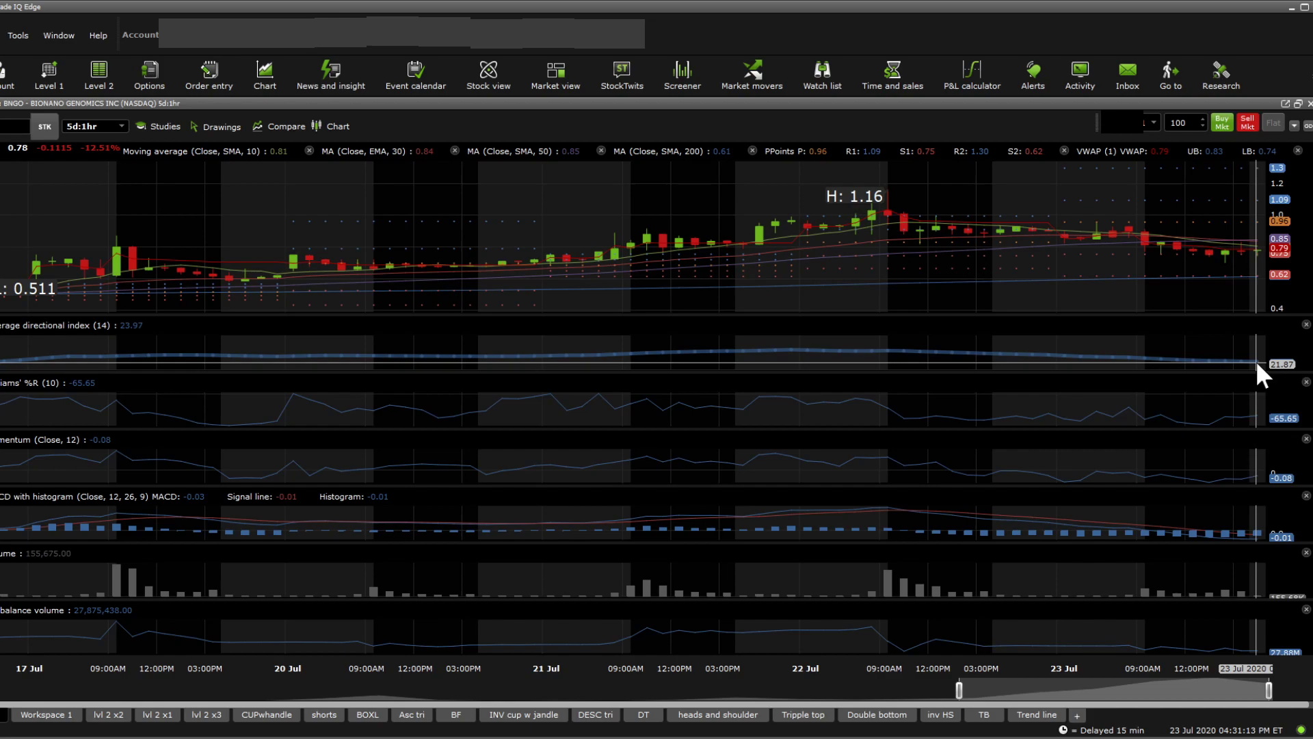
Display the daily BNGO chart with moving averages, volume and on-balance volume from the BOXL workspace.
{"action": "left_click", "coordinate": [411, 714]}
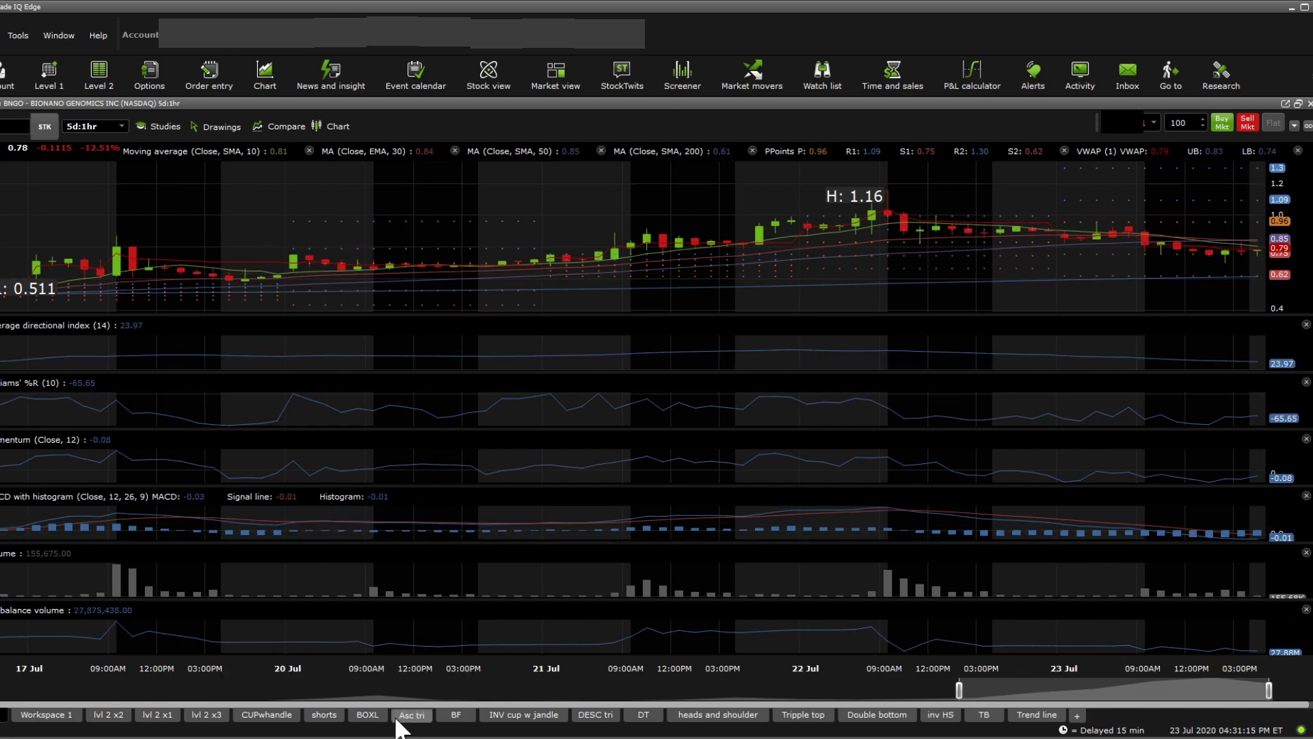
{"action": "left_click", "coordinate": [367, 715]}
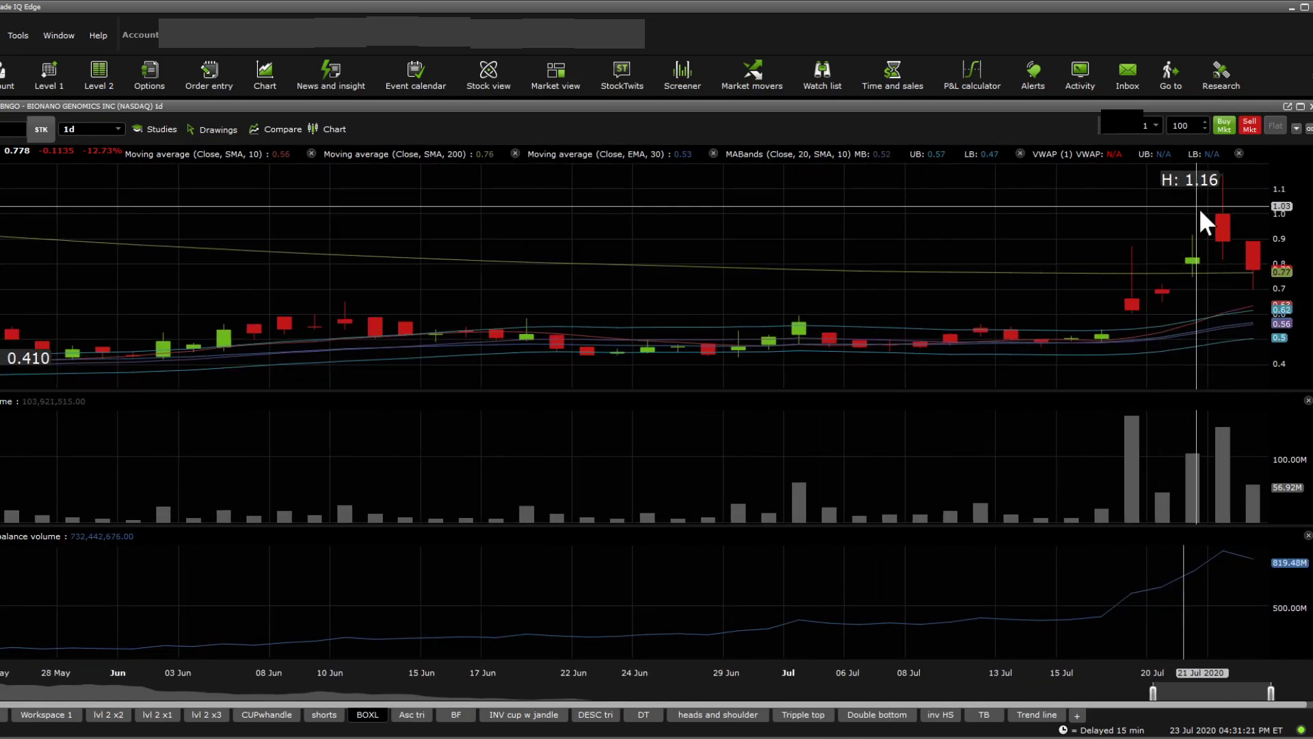
{"action": "mouse_move", "coordinate": [543, 351]}
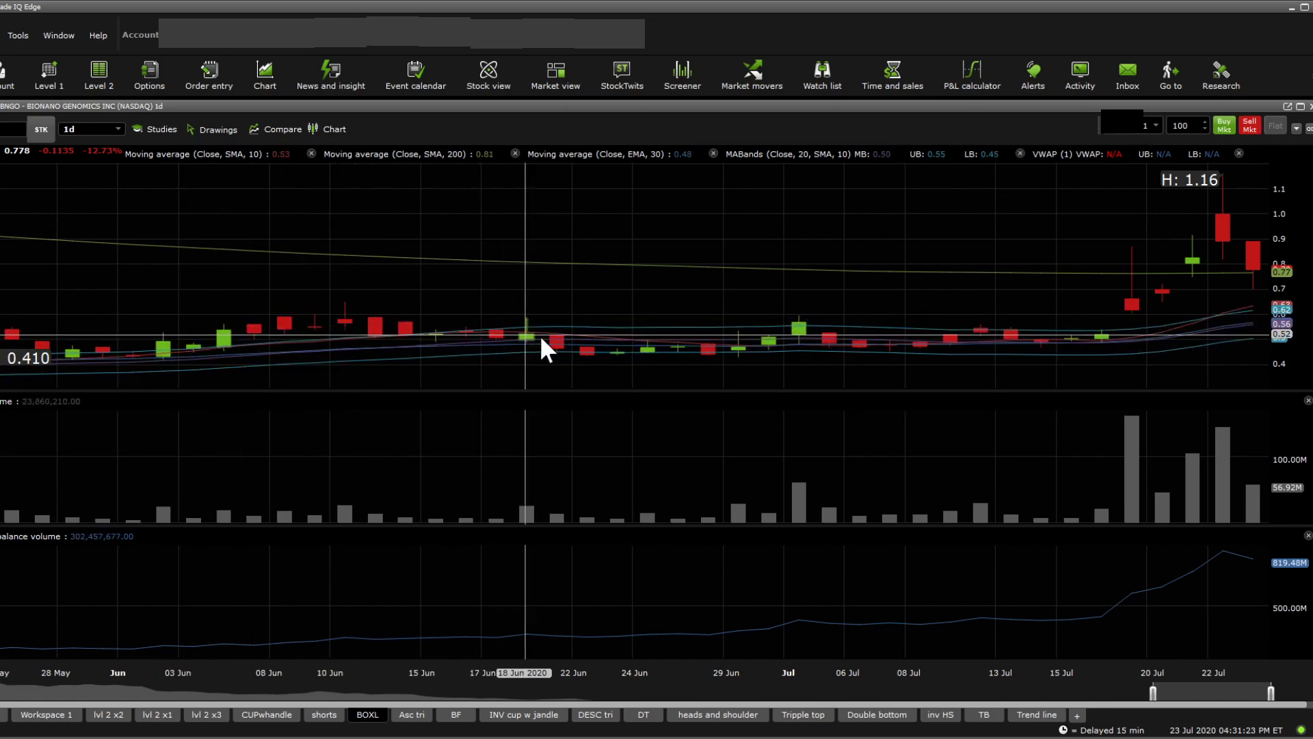
{"action": "mouse_move", "coordinate": [1195, 331]}
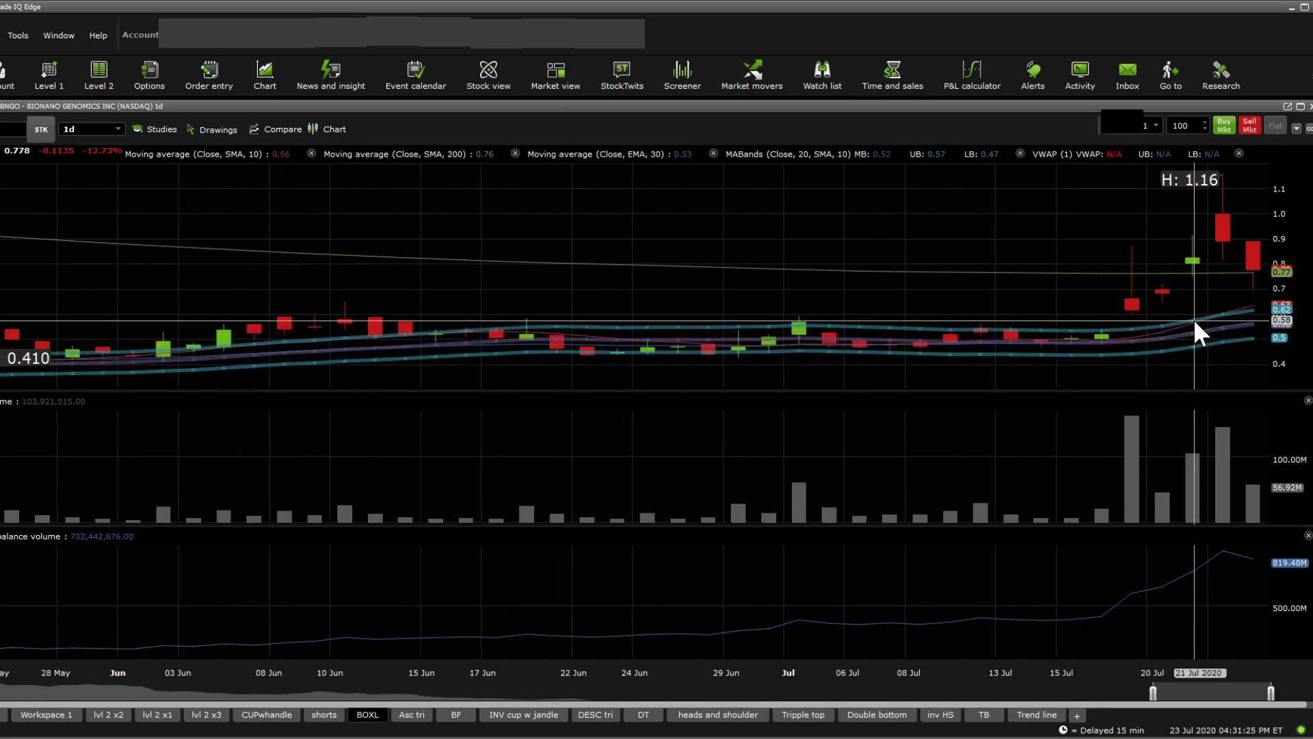
{"action": "left_click", "coordinate": [411, 715]}
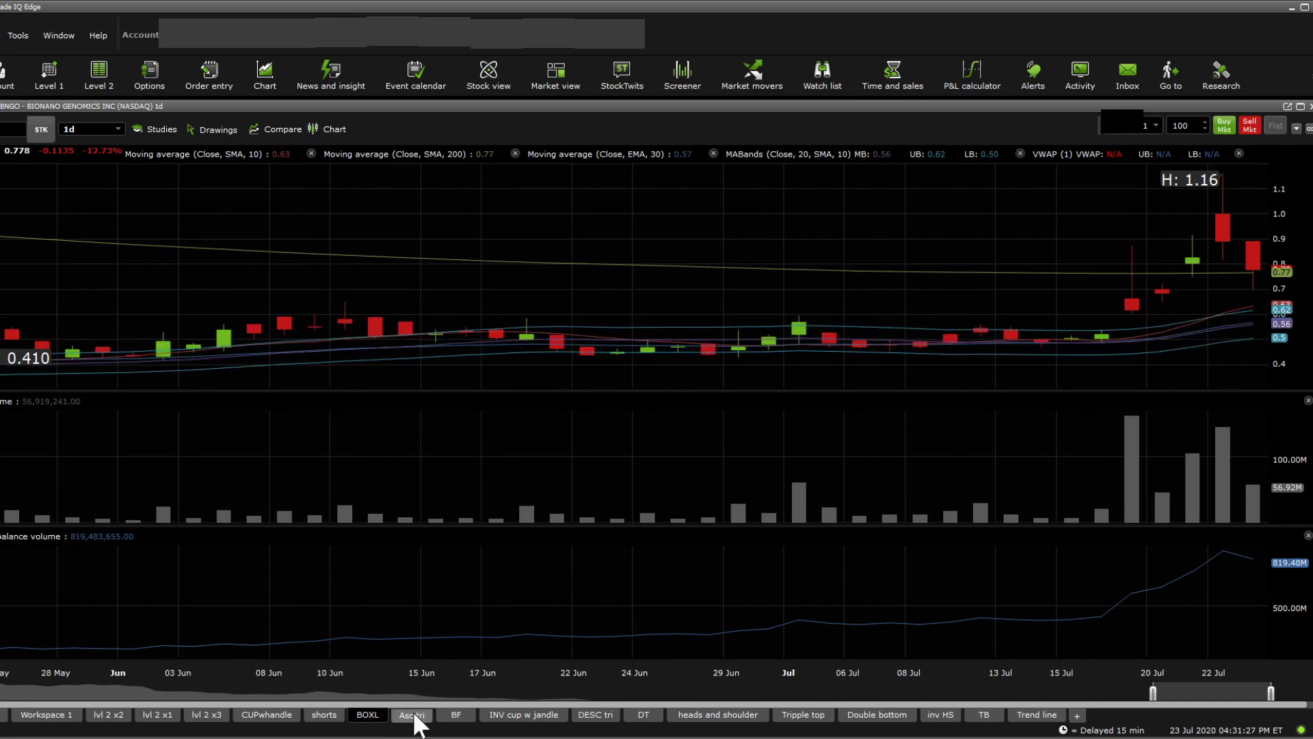
Open the Asc tri workspace with the 1mo:1hr BNGO chart and its Fibonacci levels.
{"action": "left_click", "coordinate": [413, 715]}
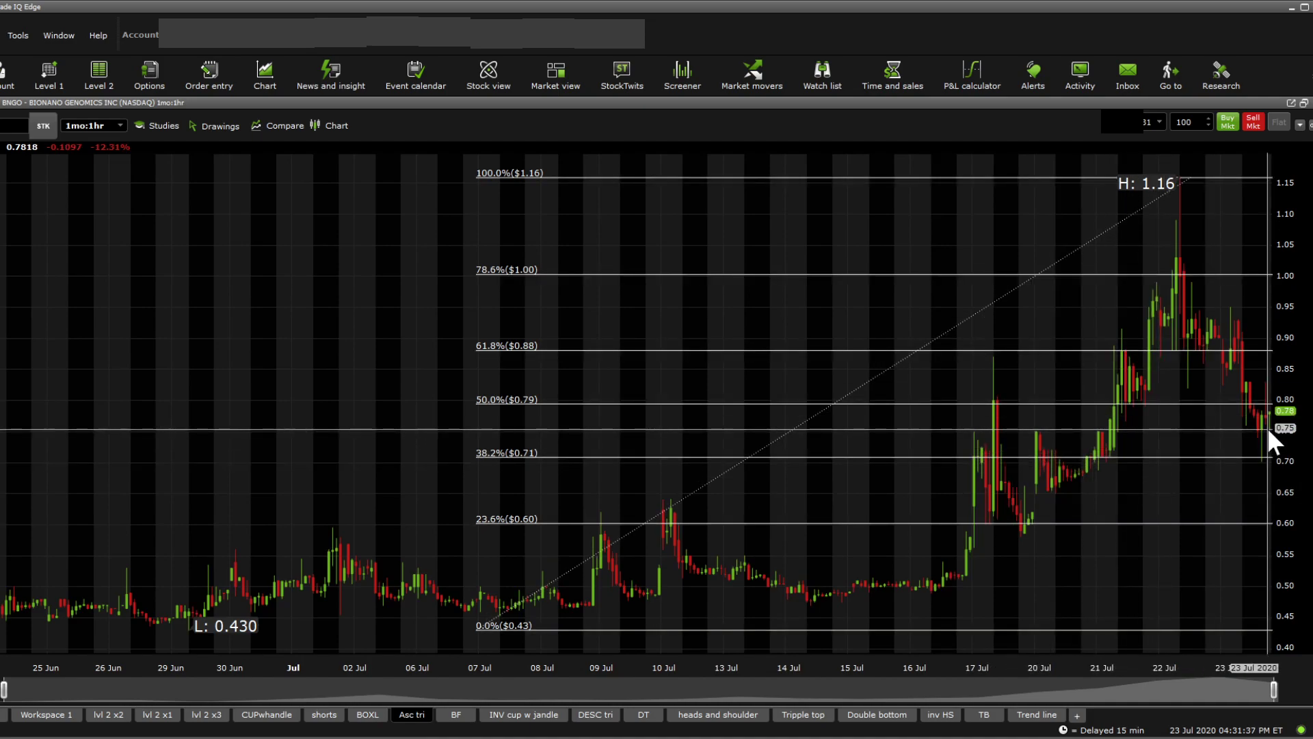
{"action": "mouse_move", "coordinate": [1270, 445]}
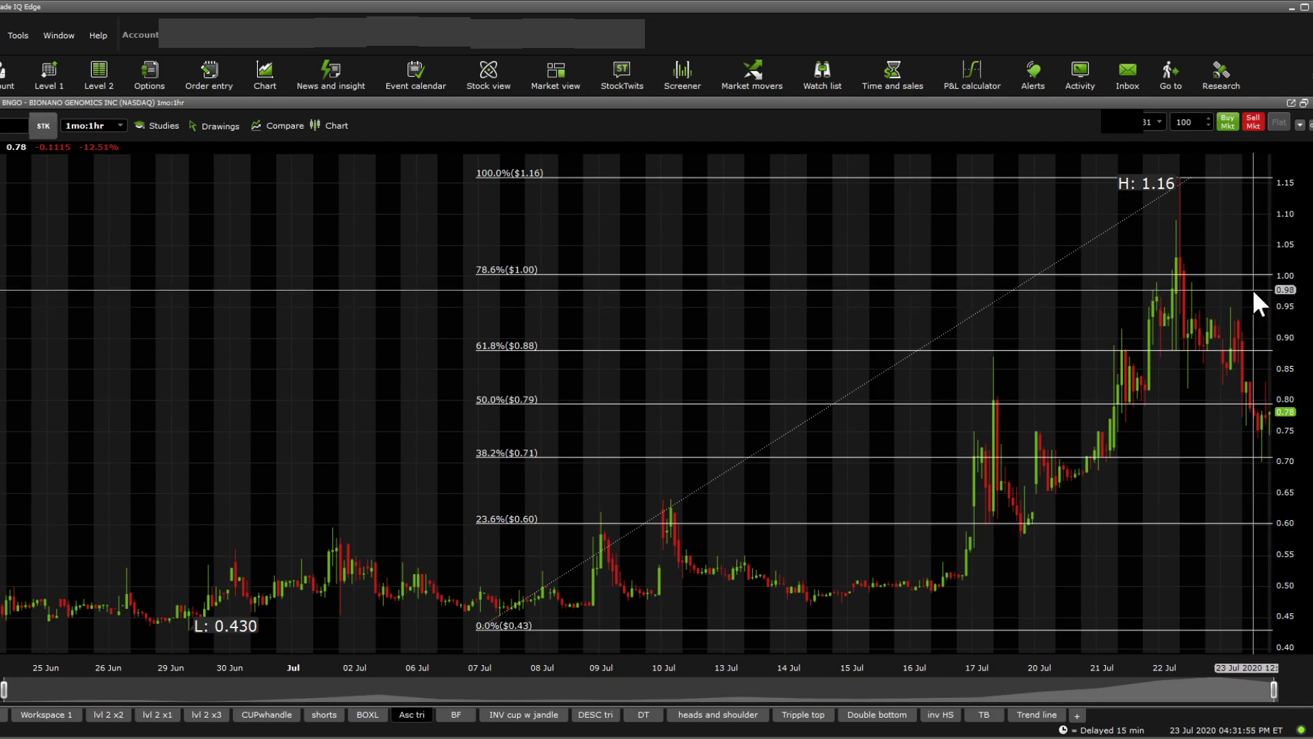
{"action": "mouse_move", "coordinate": [1138, 339]}
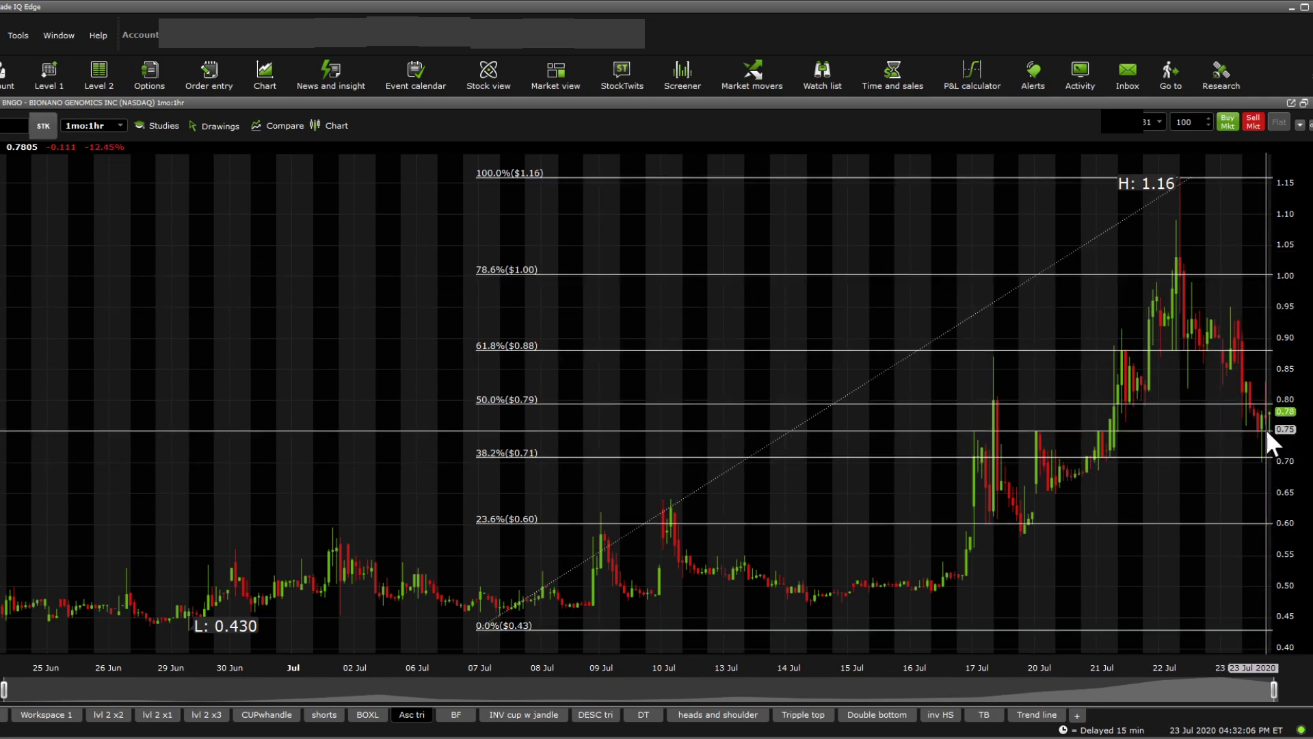
{"action": "mouse_move", "coordinate": [1233, 544]}
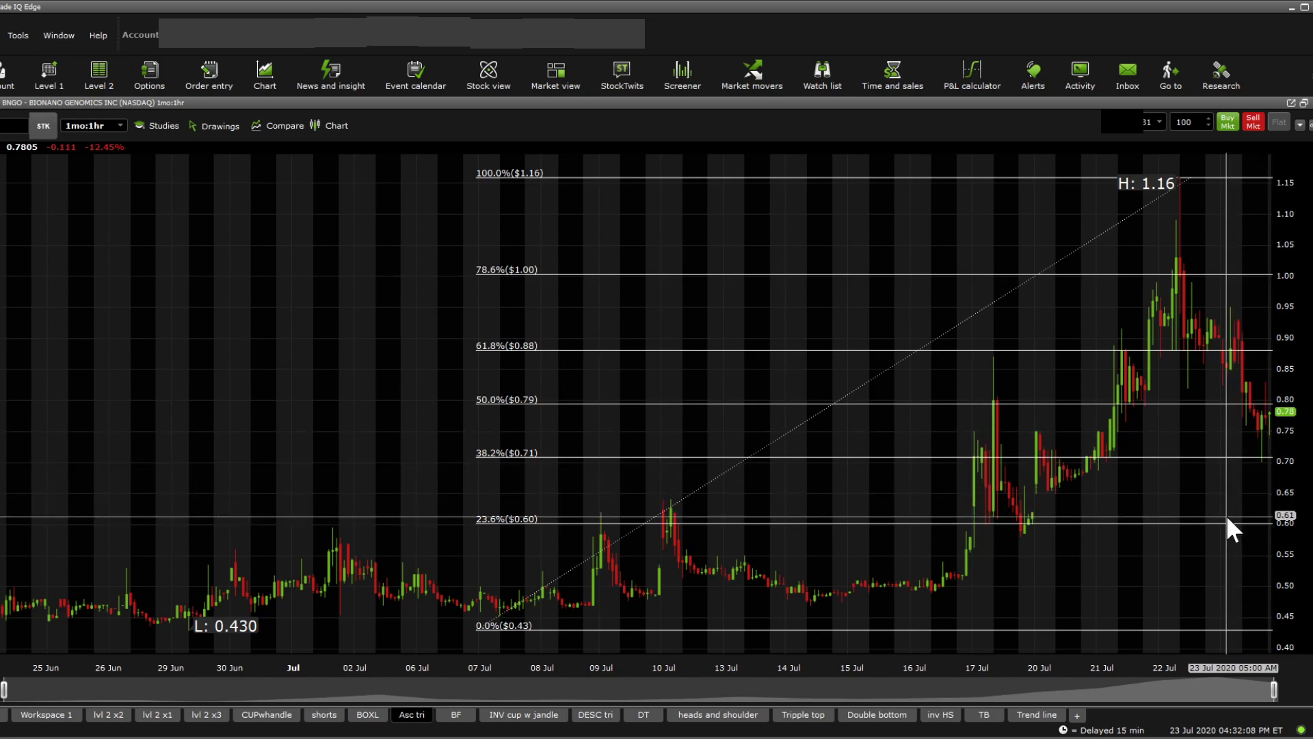
{"action": "mouse_move", "coordinate": [1243, 498]}
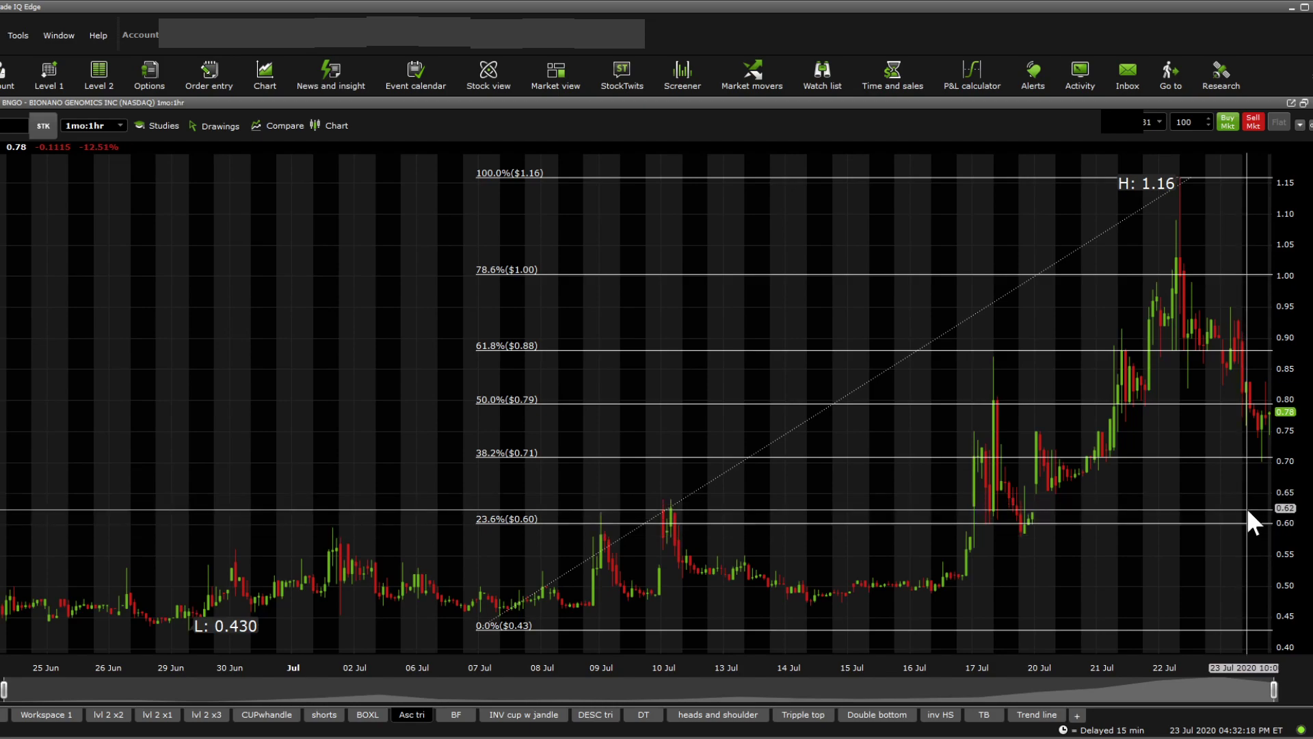
{"action": "mouse_move", "coordinate": [691, 533]}
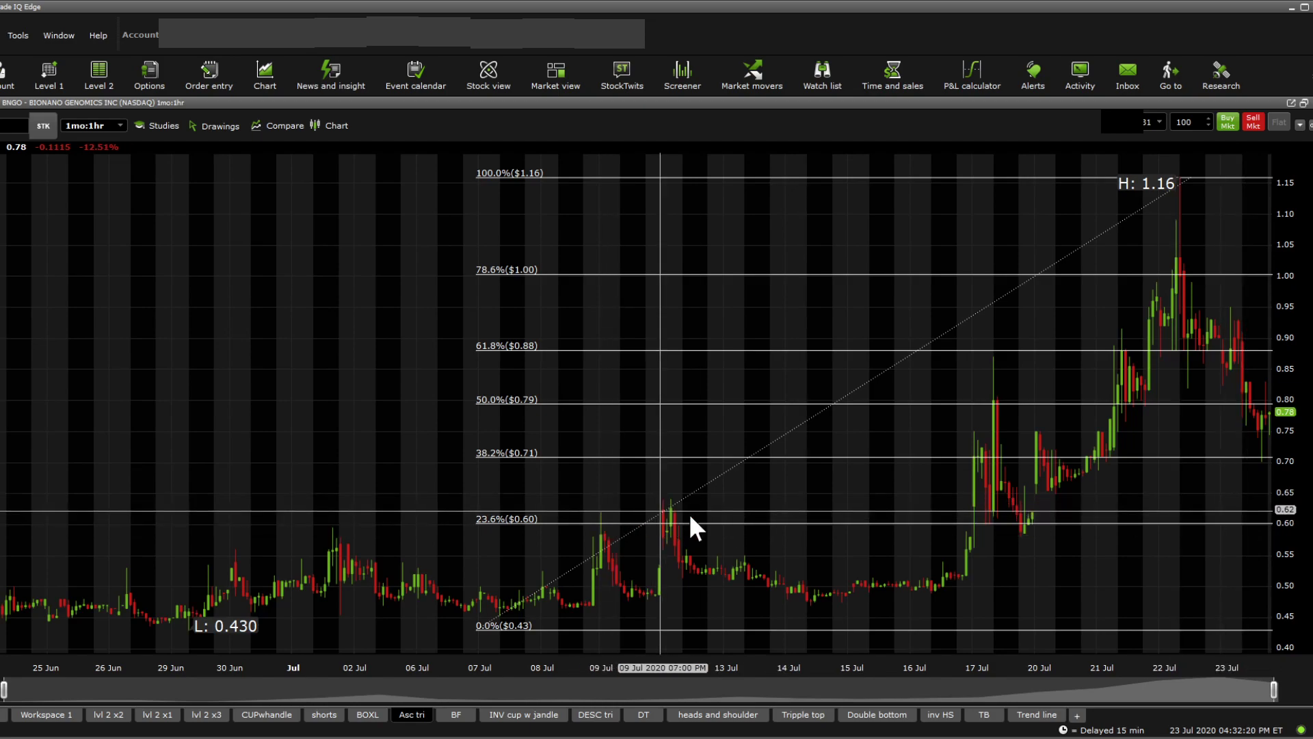
{"action": "mouse_move", "coordinate": [1141, 556]}
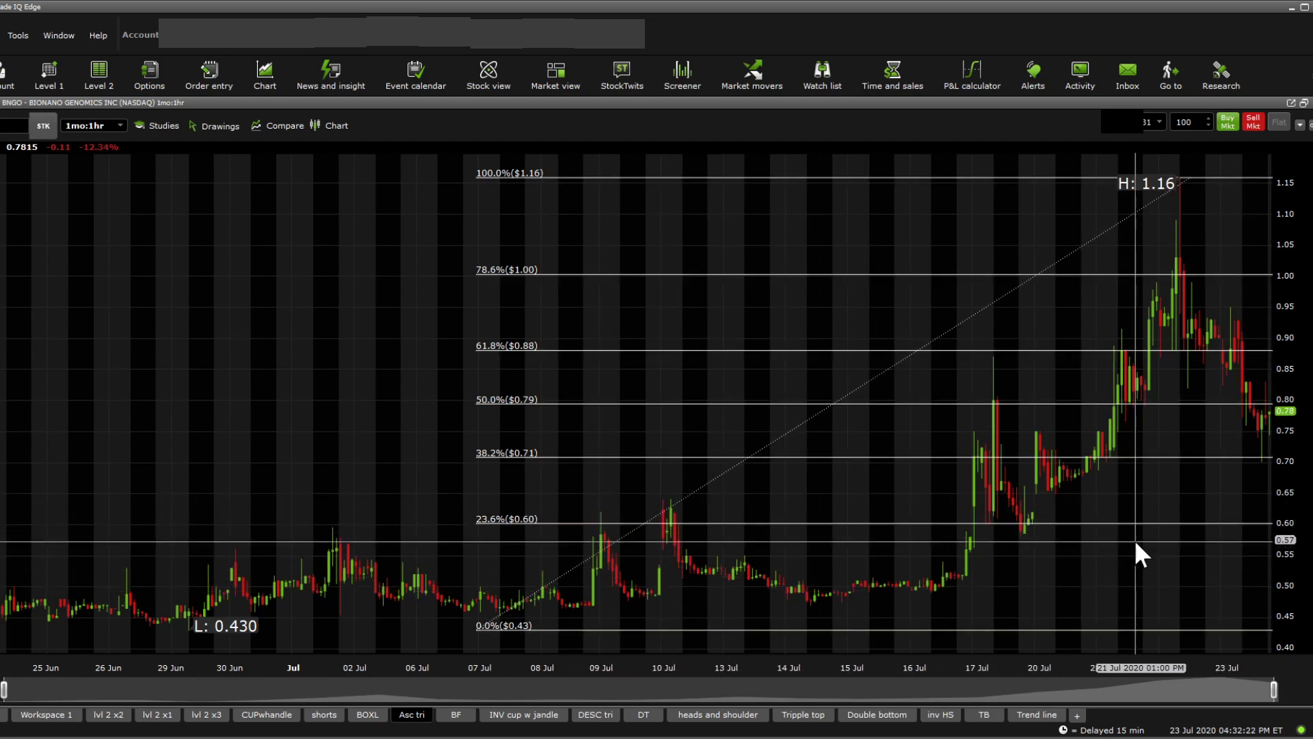
{"action": "mouse_move", "coordinate": [1153, 552]}
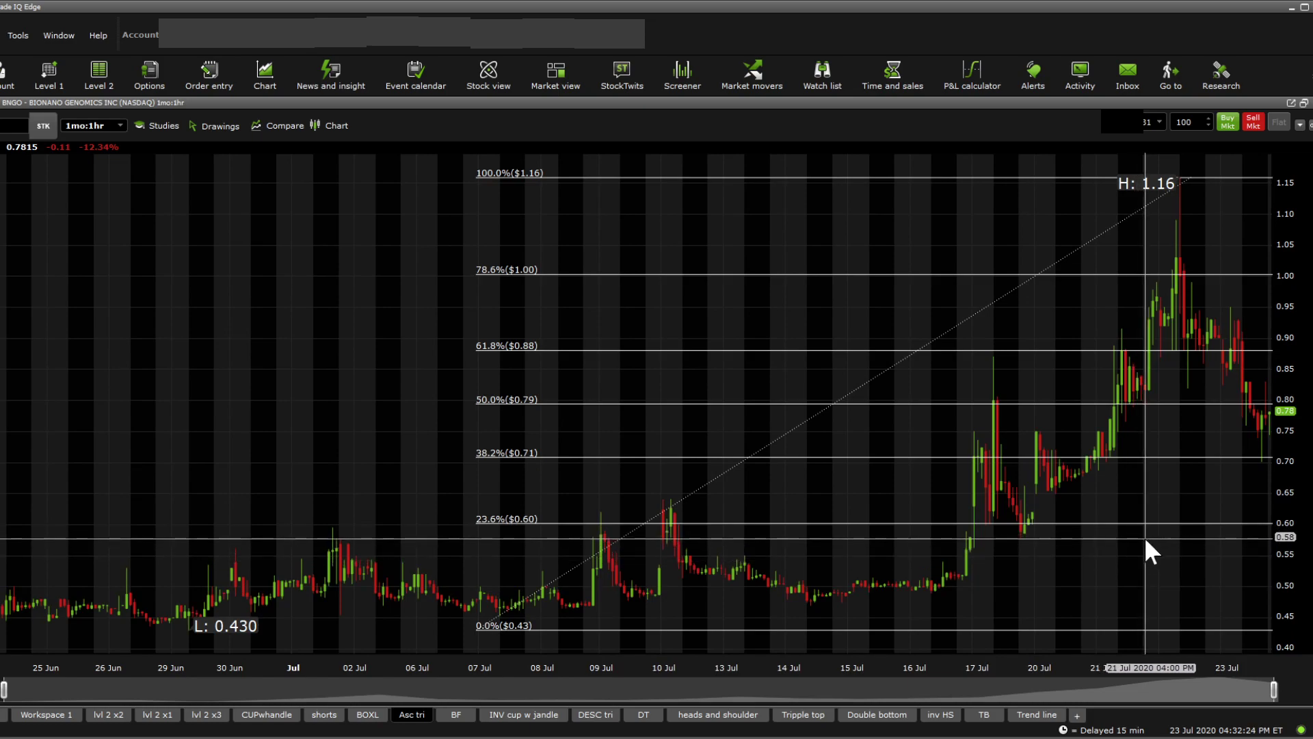
{"action": "mouse_move", "coordinate": [366, 561]}
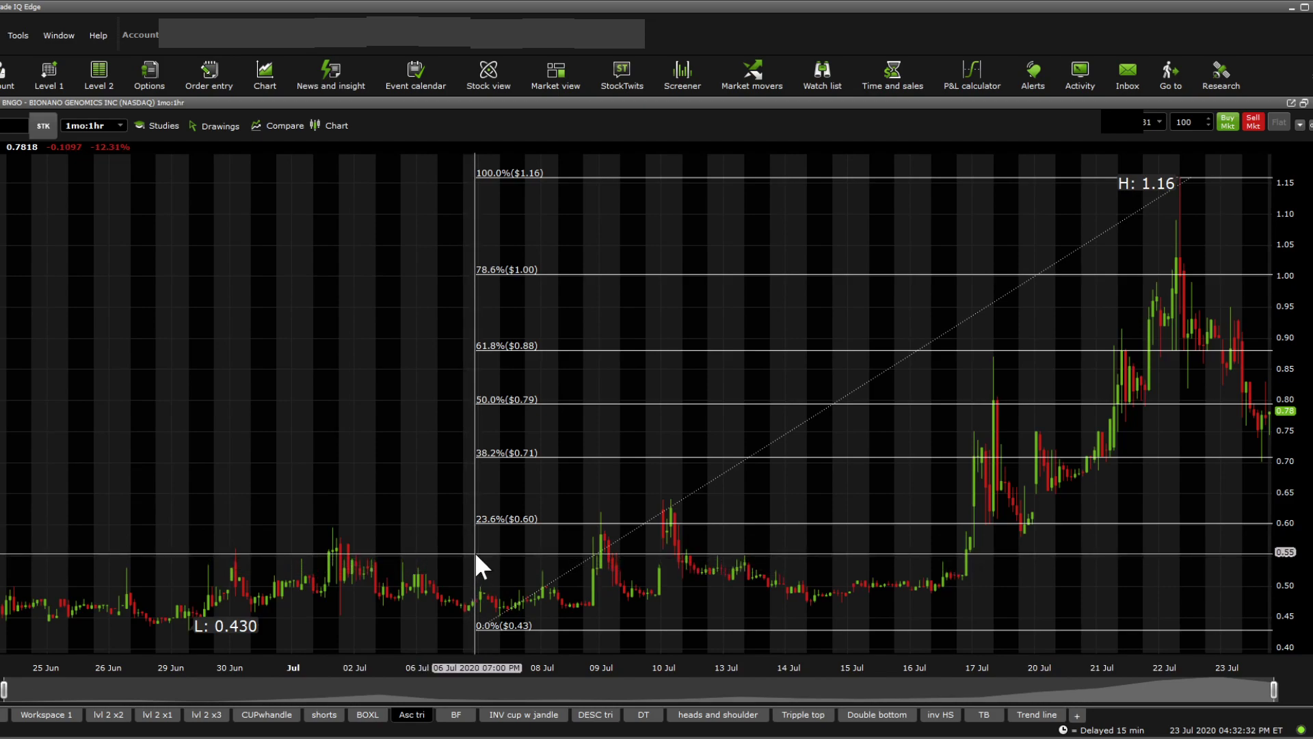
{"action": "mouse_move", "coordinate": [236, 620]}
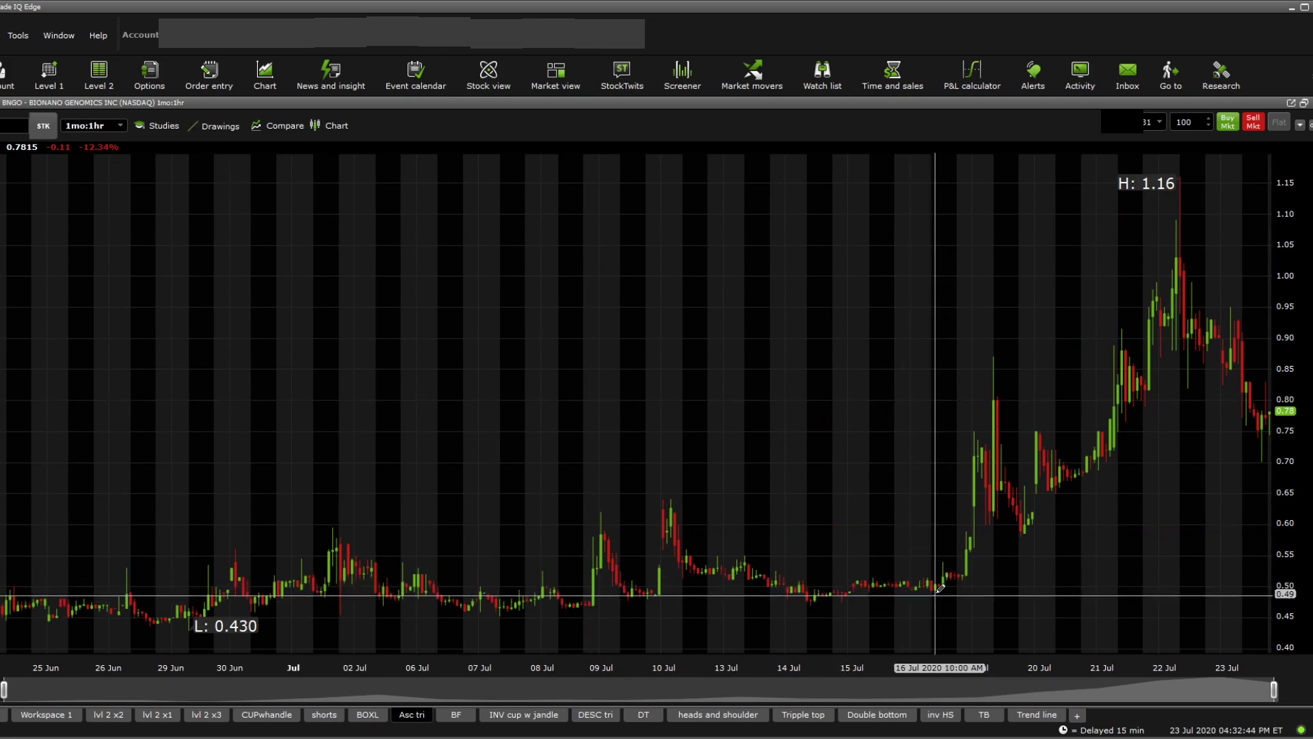
Draw a rising trendline from the 16 Jul low through the 23 Jul candles.
{"action": "left_click_drag", "start_coordinate": [933, 599], "coordinate": [1265, 423]}
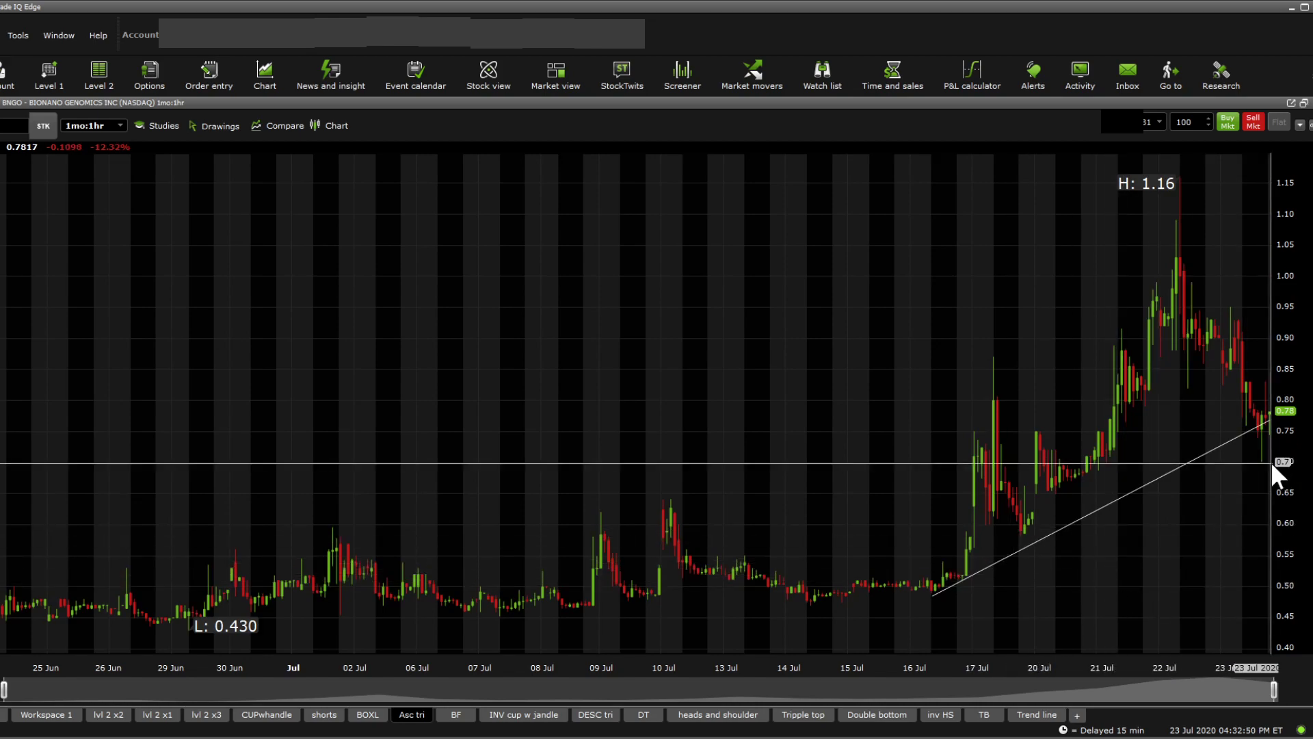
{"action": "mouse_move", "coordinate": [258, 190]}
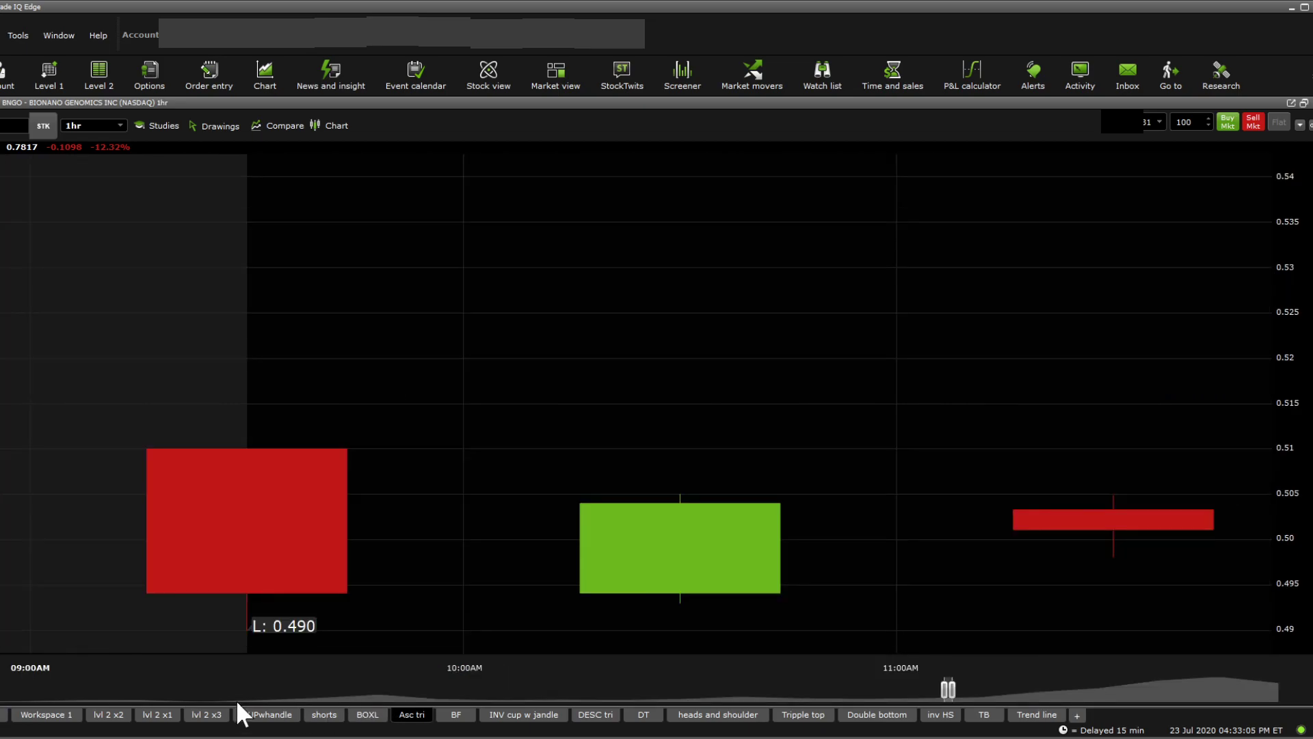
{"action": "mouse_move", "coordinate": [151, 192]}
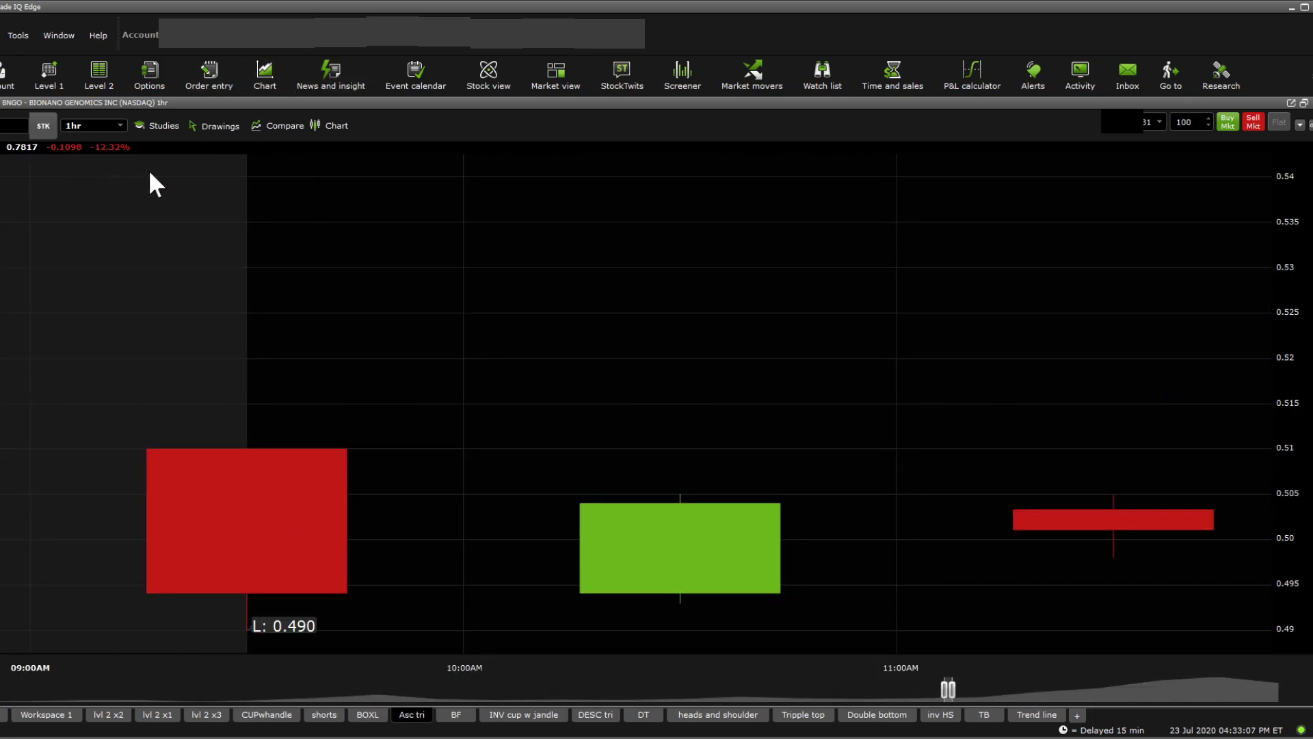
Switch the chart interval to 5d:1hr, covering 17–23 July.
{"action": "left_click", "coordinate": [92, 126]}
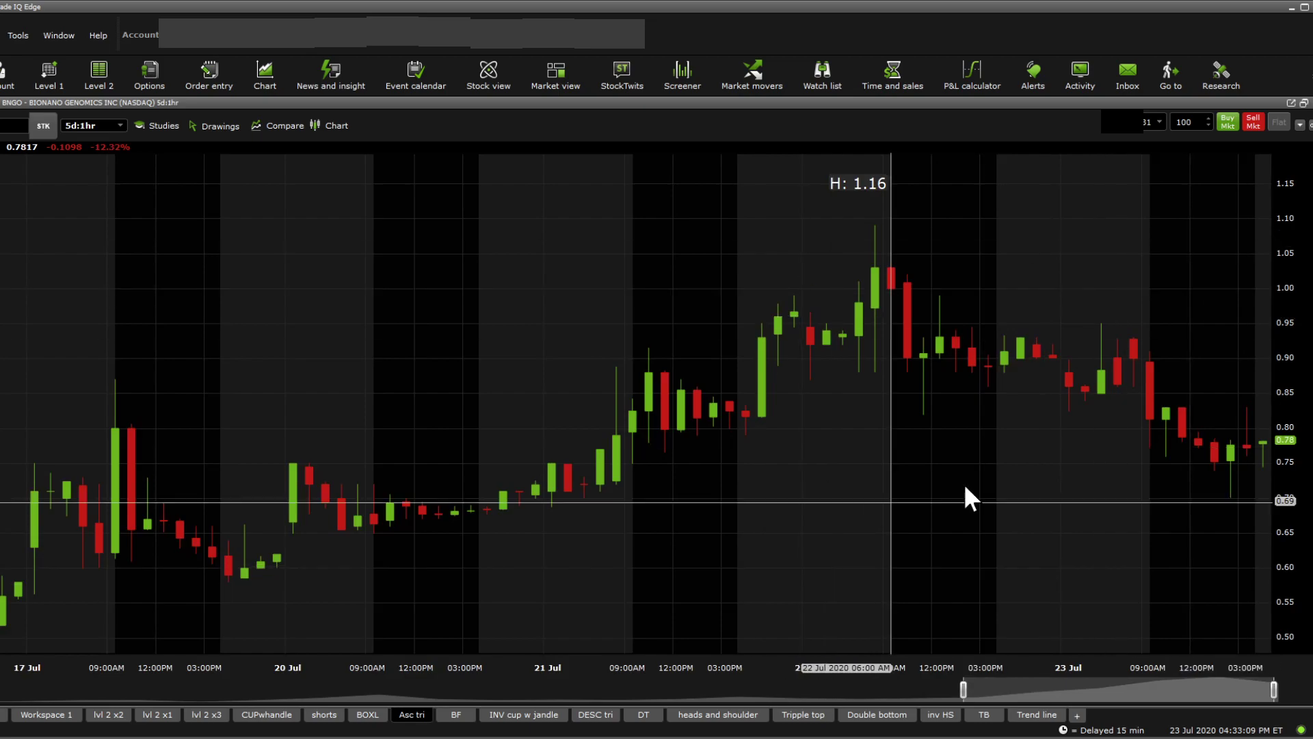
{"action": "mouse_move", "coordinate": [770, 345]}
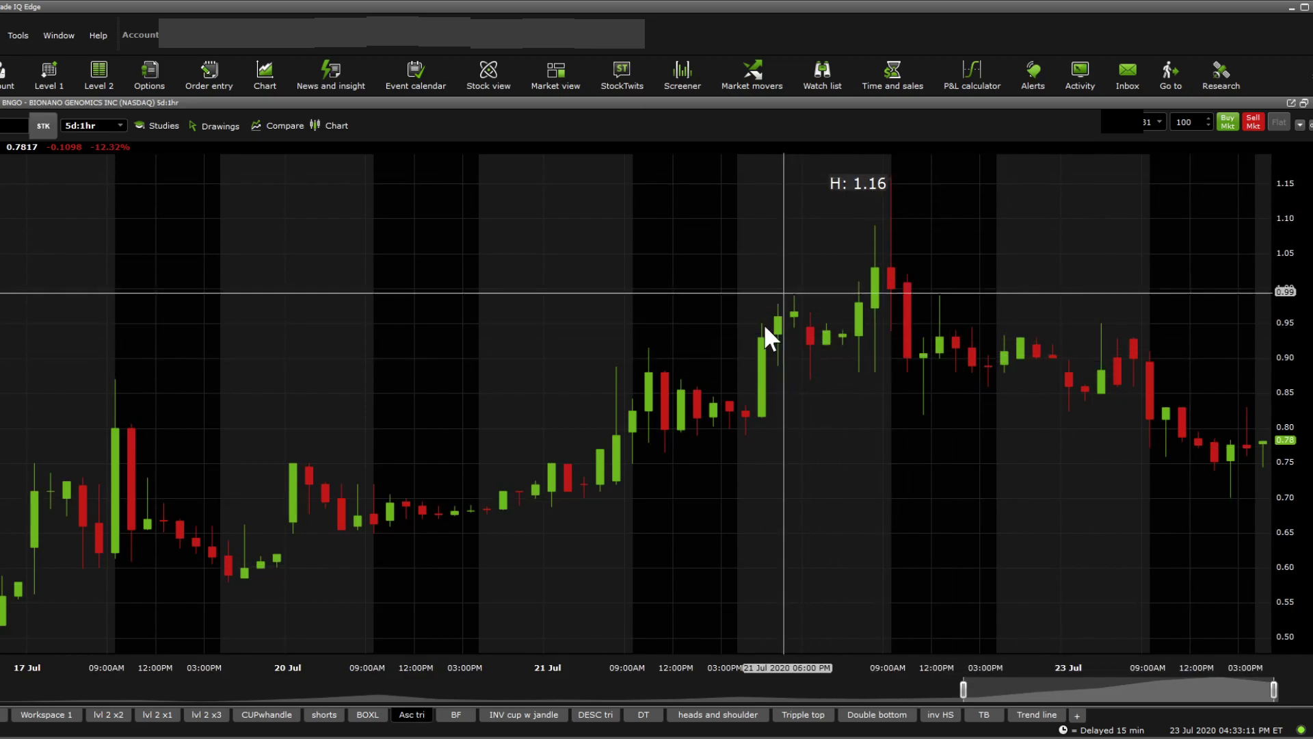
{"action": "mouse_move", "coordinate": [1060, 348]}
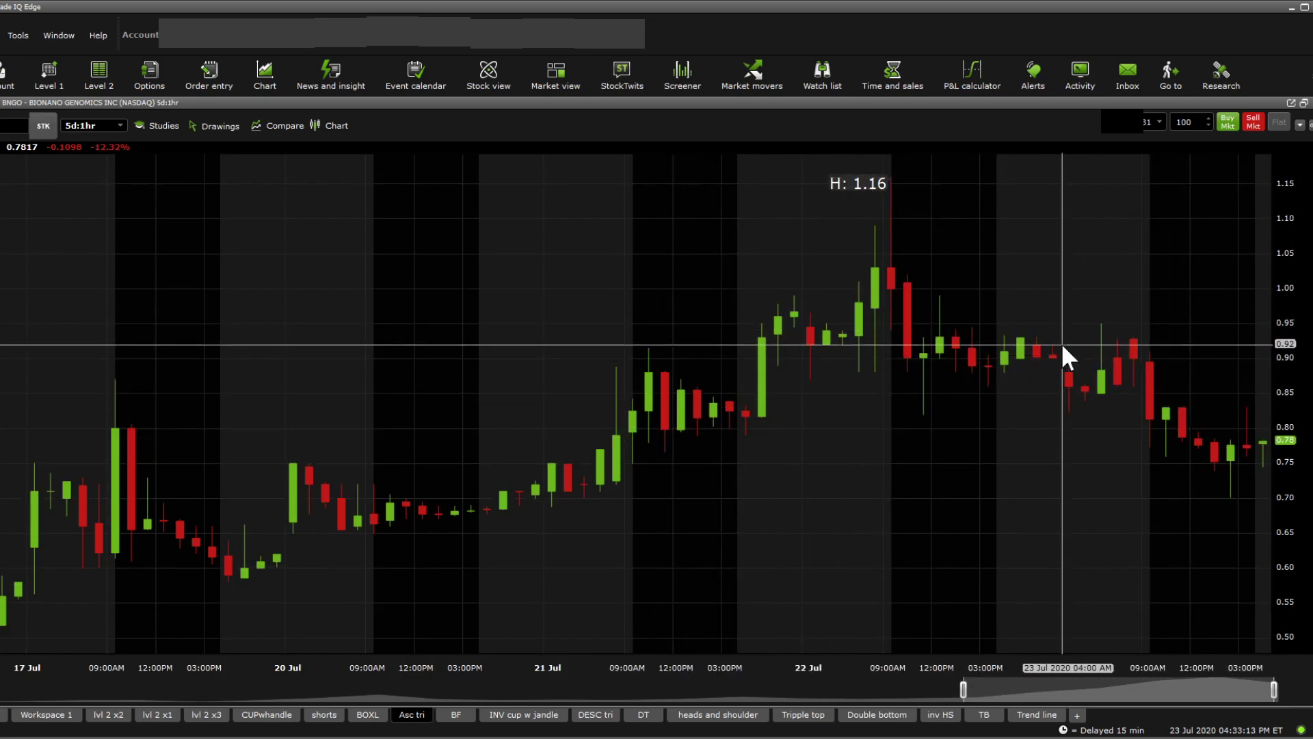
{"action": "mouse_move", "coordinate": [1100, 392]}
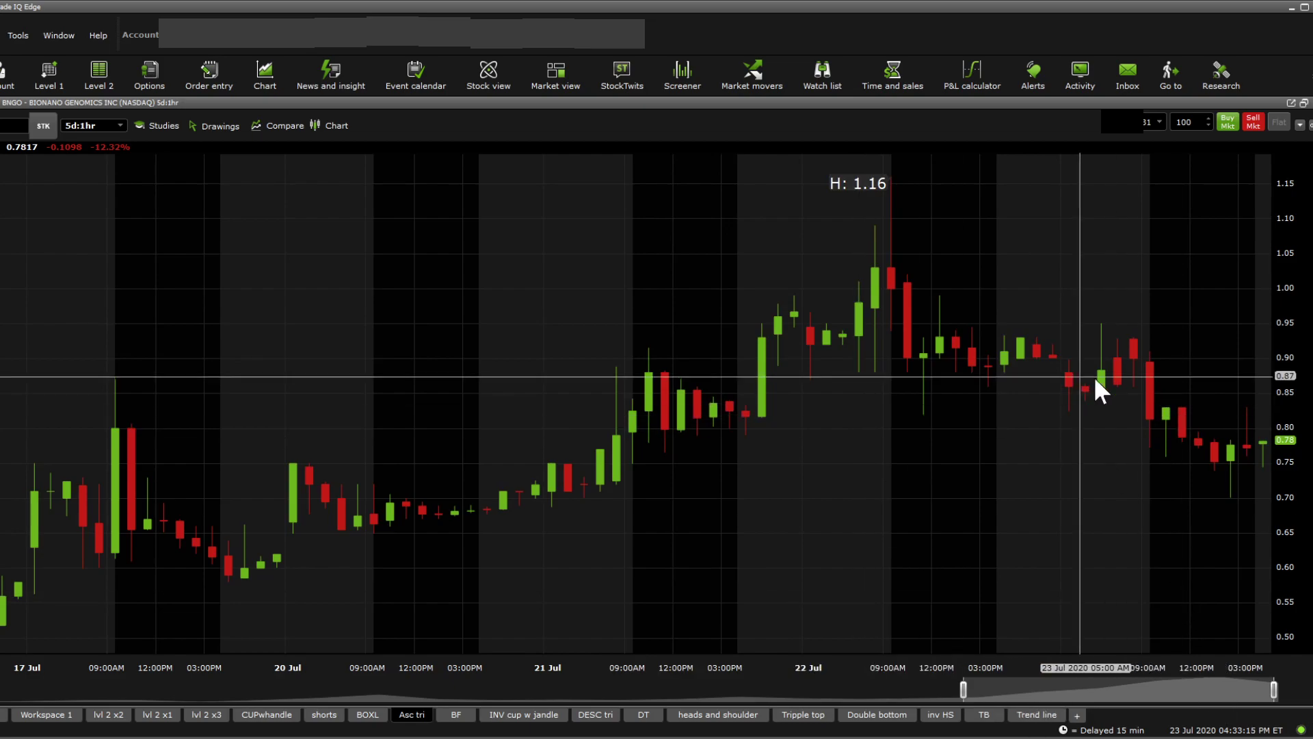
{"action": "mouse_move", "coordinate": [874, 270]}
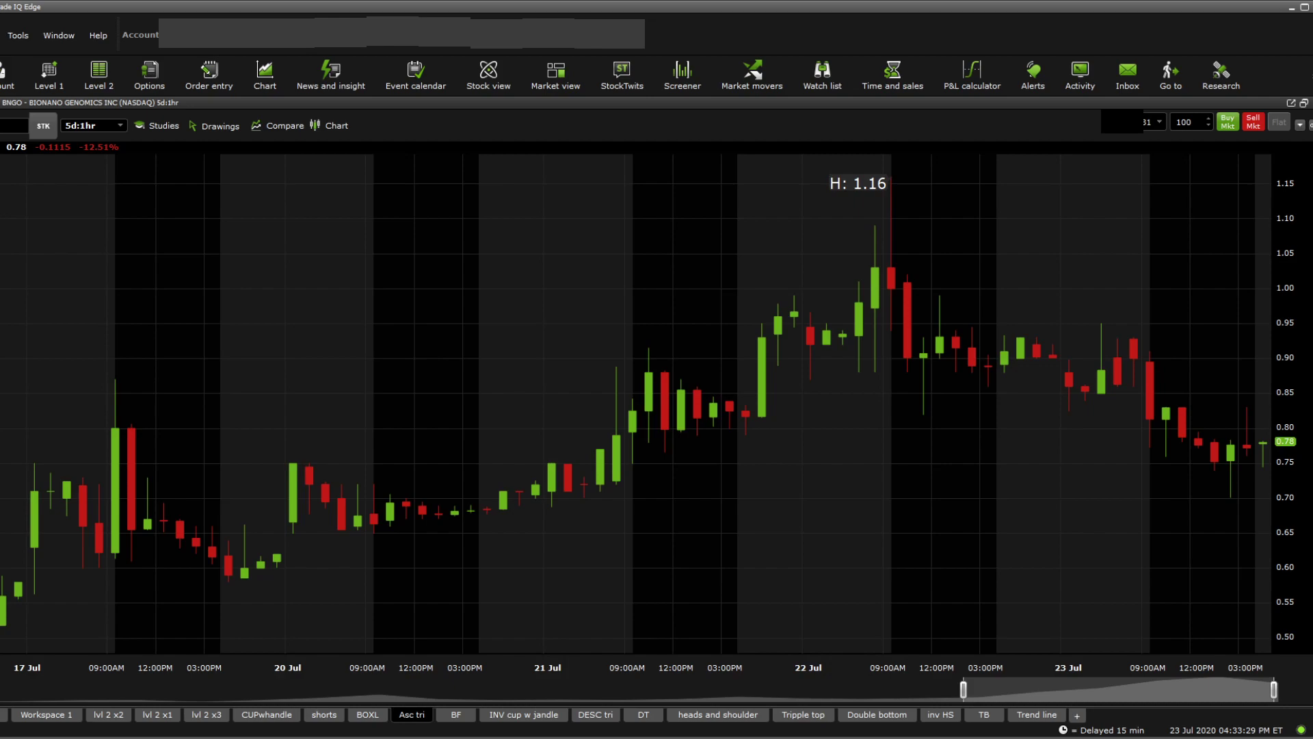
{"action": "mouse_move", "coordinate": [379, 704]}
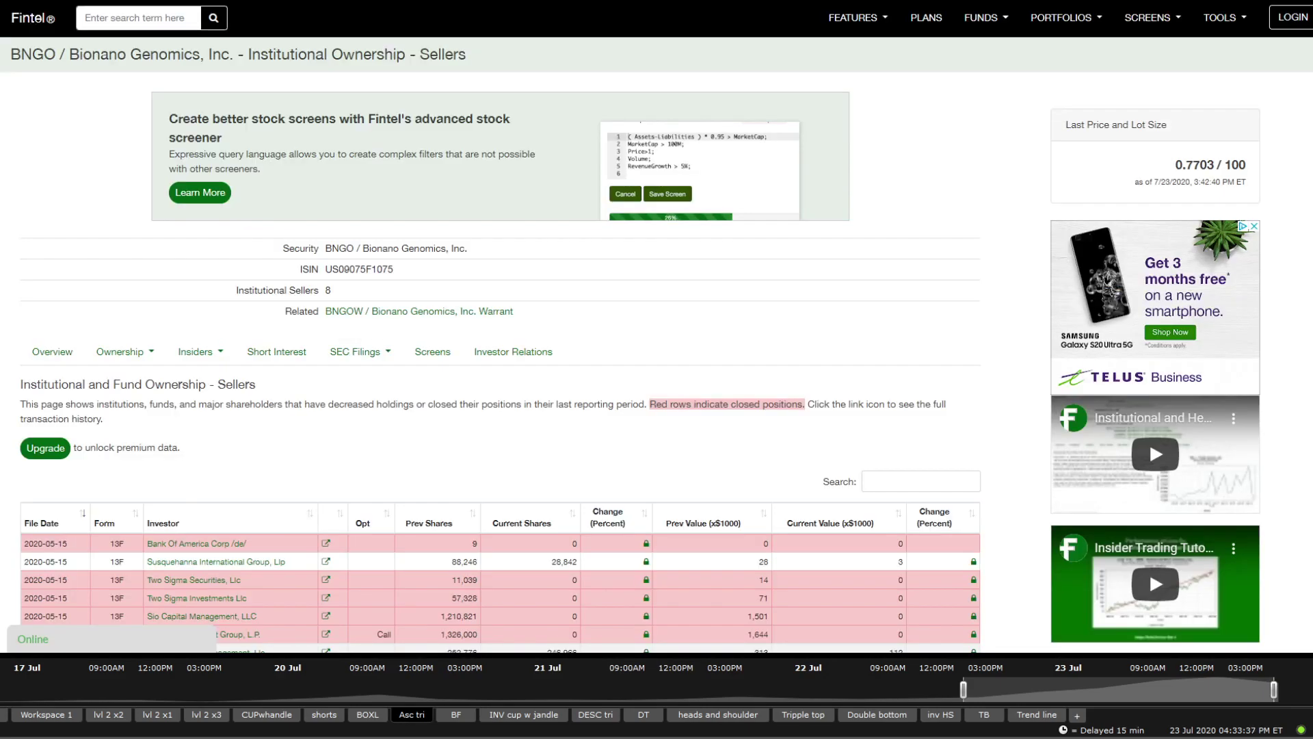
Scroll through Fintel's table of BNGO institutional sellers.
{"action": "scroll", "scroll_direction": "down", "scroll_amount": 3}
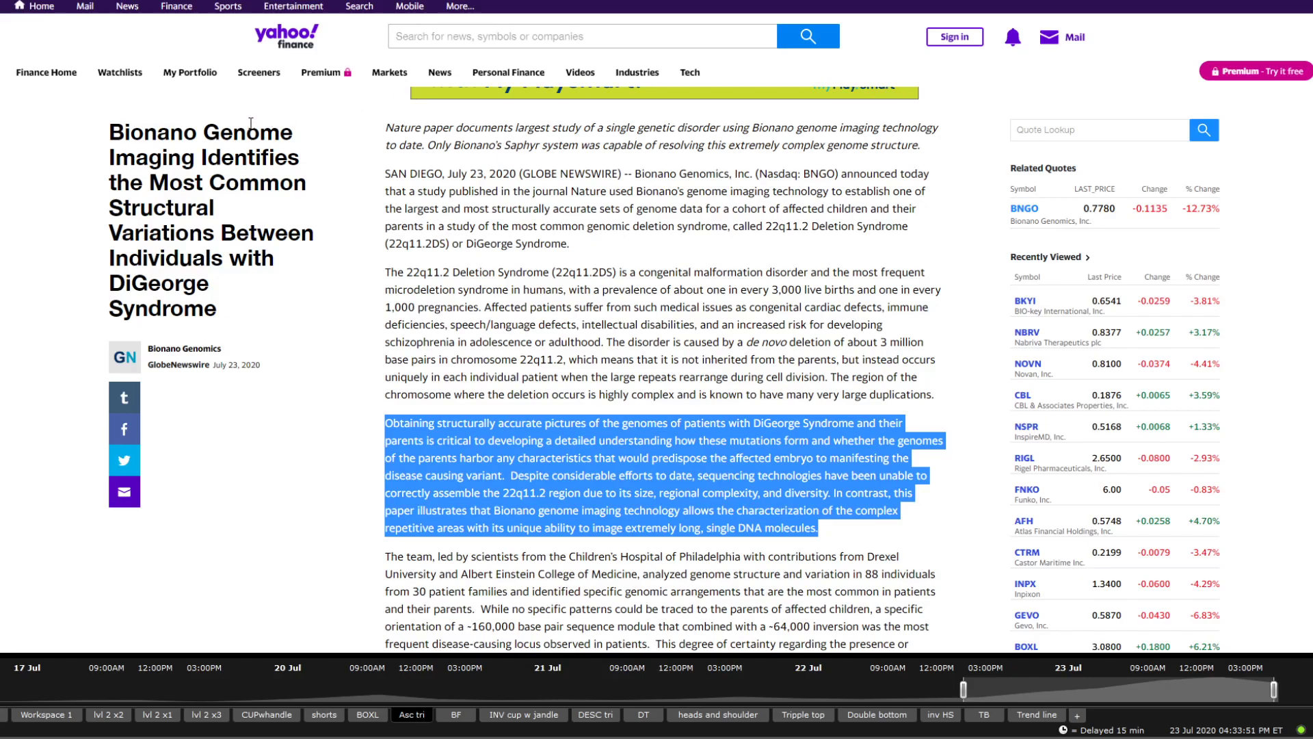
{"action": "mouse_move", "coordinate": [245, 172]}
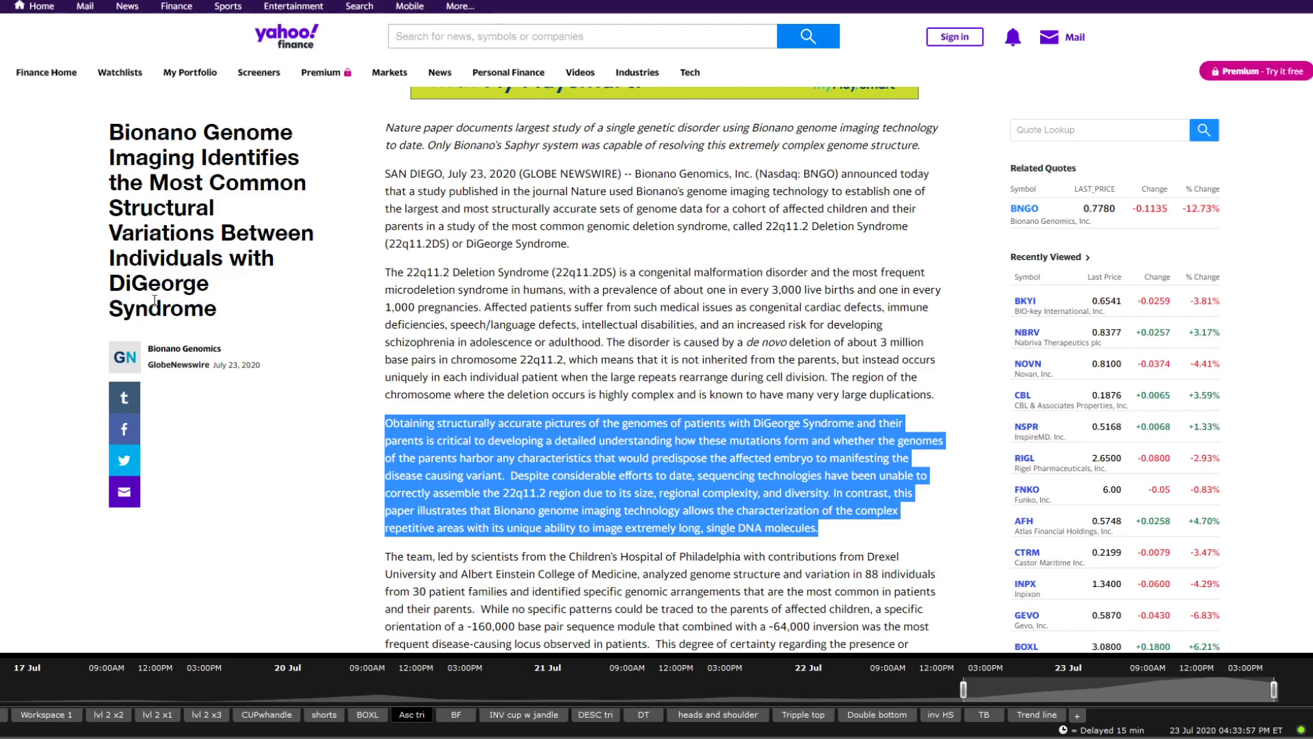
Scroll down the Bionano DiGeorge syndrome press release to the study and CEO comments.
{"action": "scroll", "scroll_direction": "down", "scroll_amount": 3}
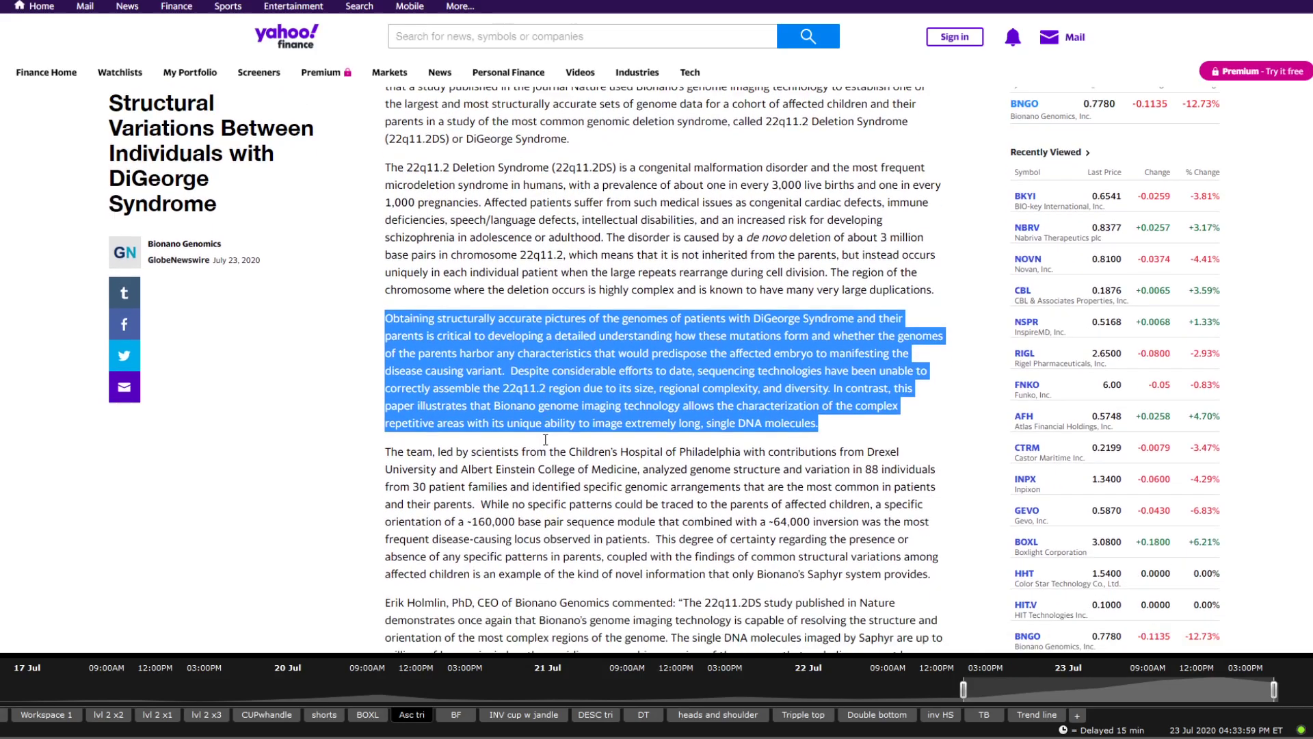
{"action": "scroll", "scroll_direction": "down", "scroll_amount": 3}
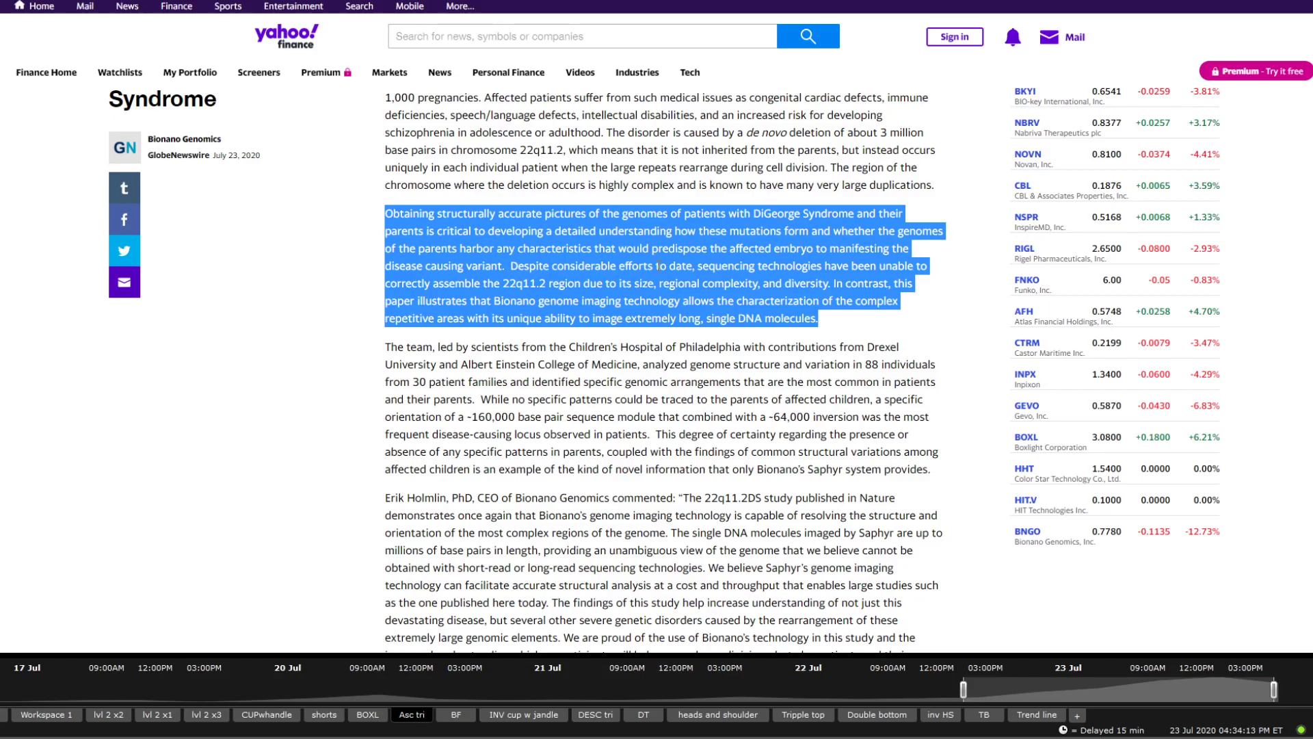
{"action": "mouse_move", "coordinate": [736, 262]}
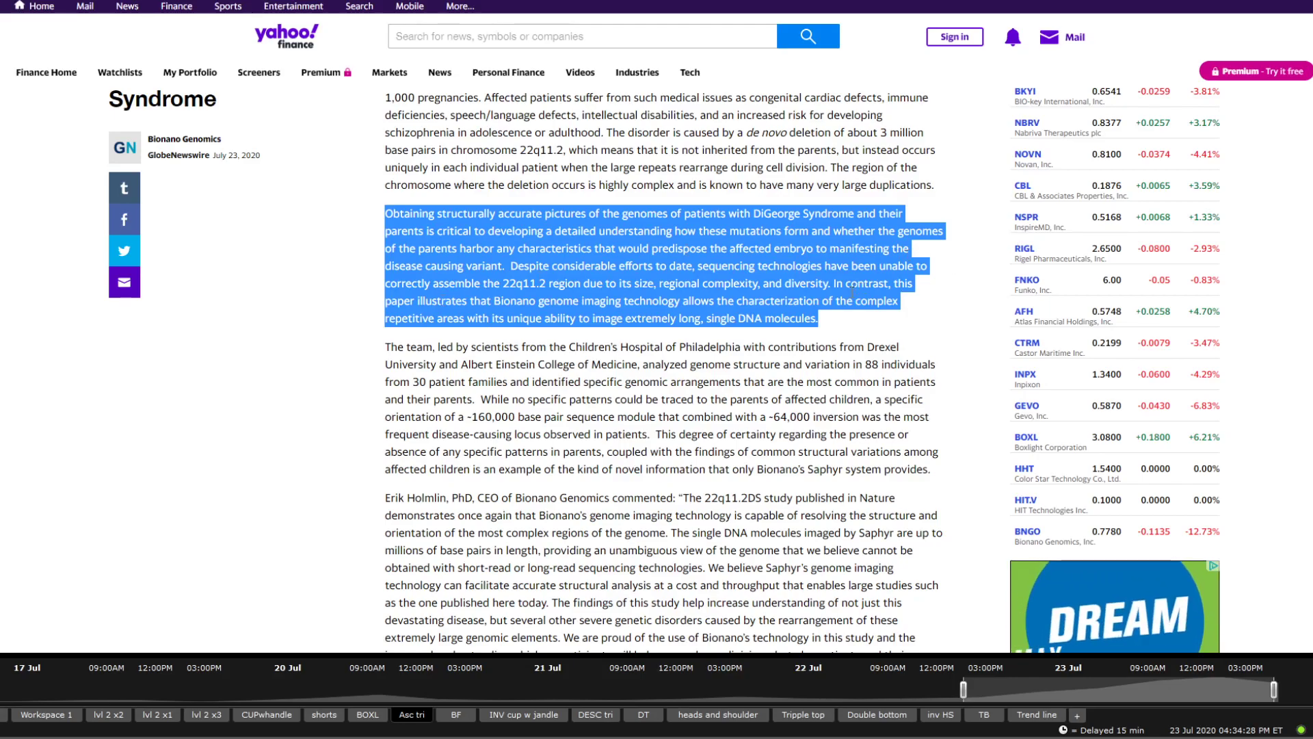
Highlight the 'In contrast, this paper illustrates…' sentence, then scroll further down.
{"action": "left_click", "coordinate": [841, 283]}
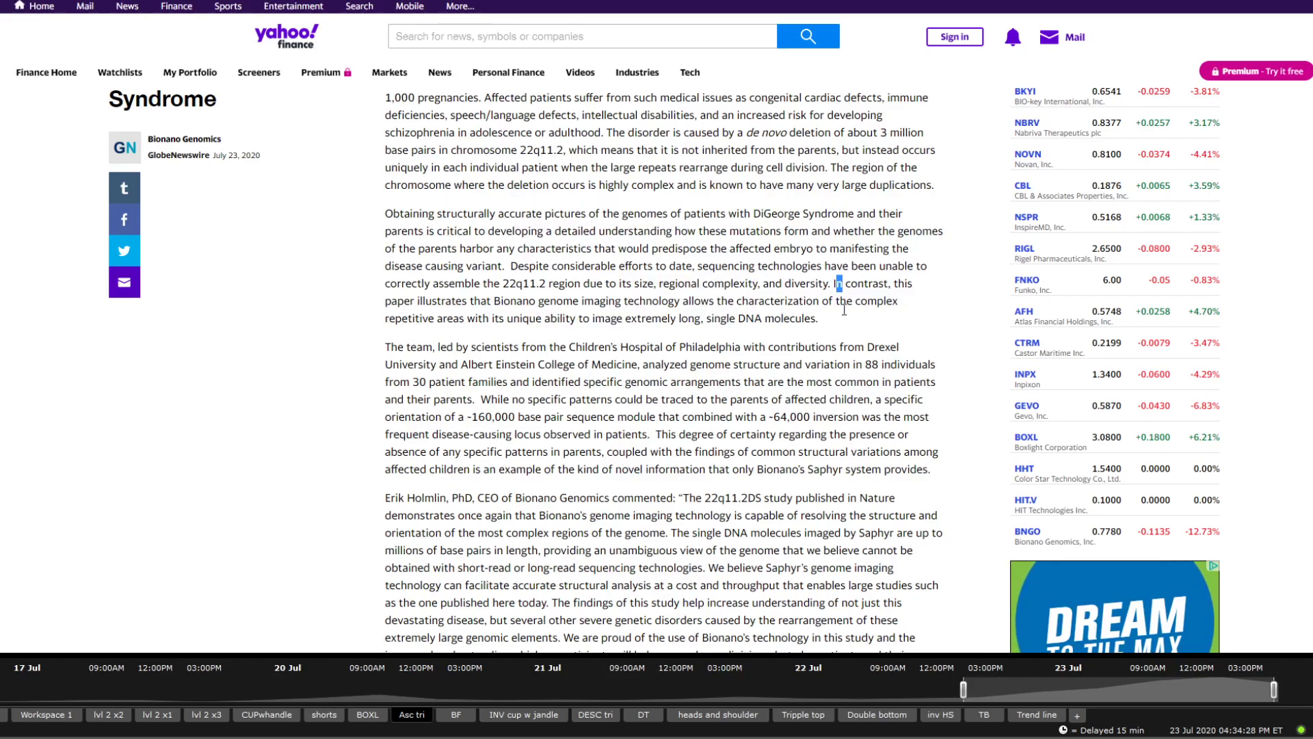
{"action": "left_click_drag", "start_coordinate": [836, 283], "coordinate": [552, 301]}
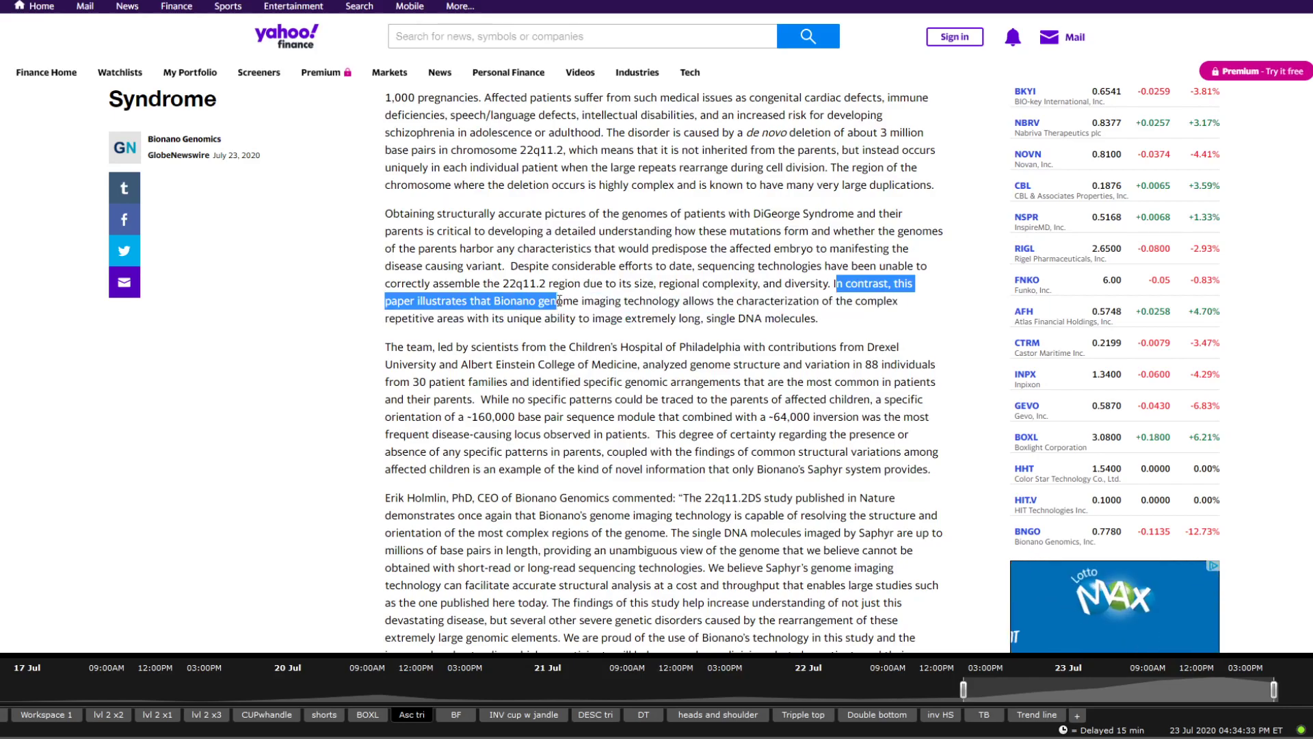
{"action": "left_click_drag", "start_coordinate": [553, 301], "coordinate": [637, 301]}
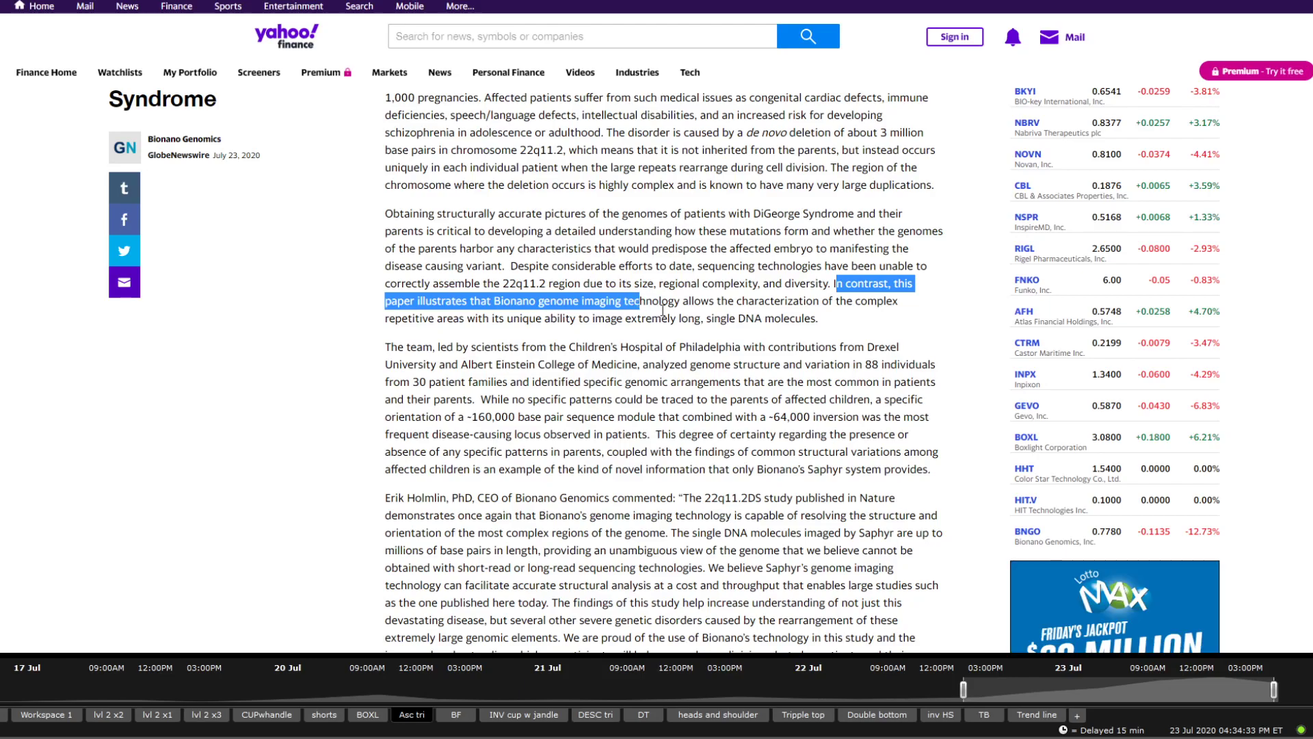
{"action": "left_click_drag", "start_coordinate": [637, 301], "coordinate": [827, 318]}
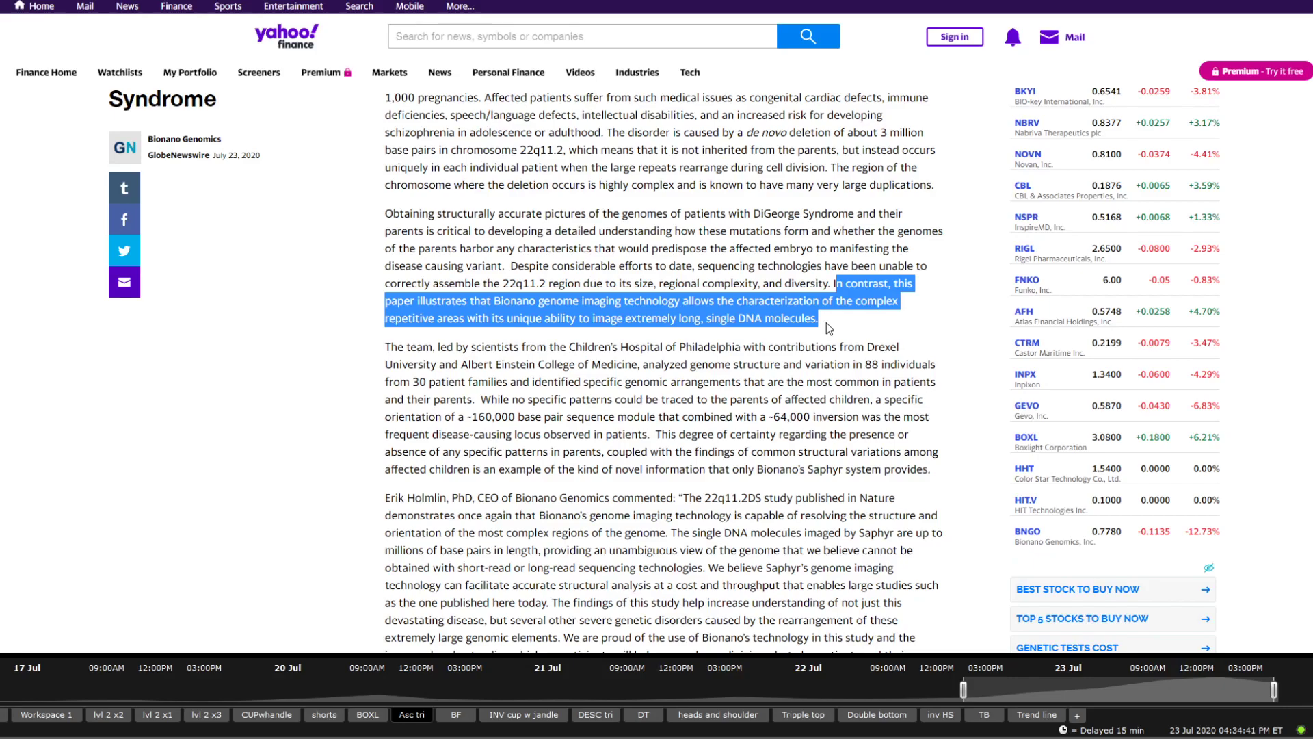
{"action": "scroll", "scroll_direction": "down", "scroll_amount": 3}
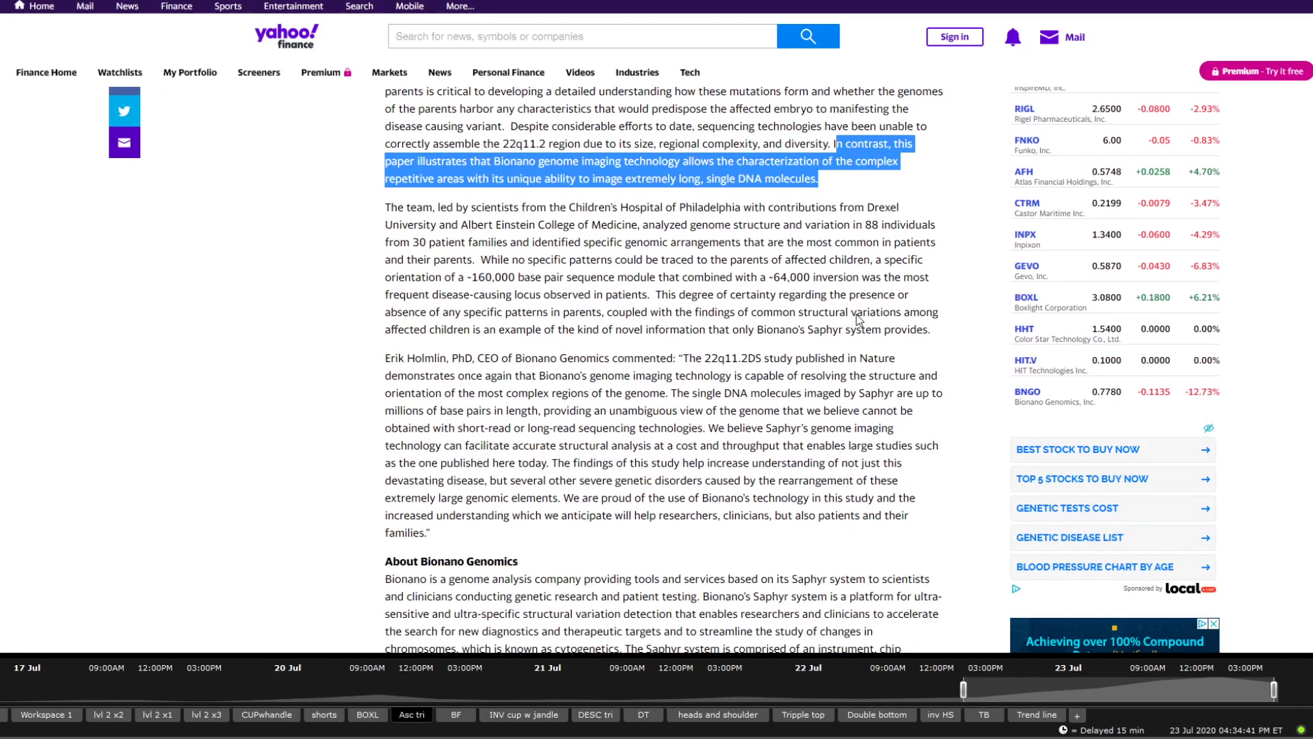
{"action": "mouse_move", "coordinate": [845, 315]}
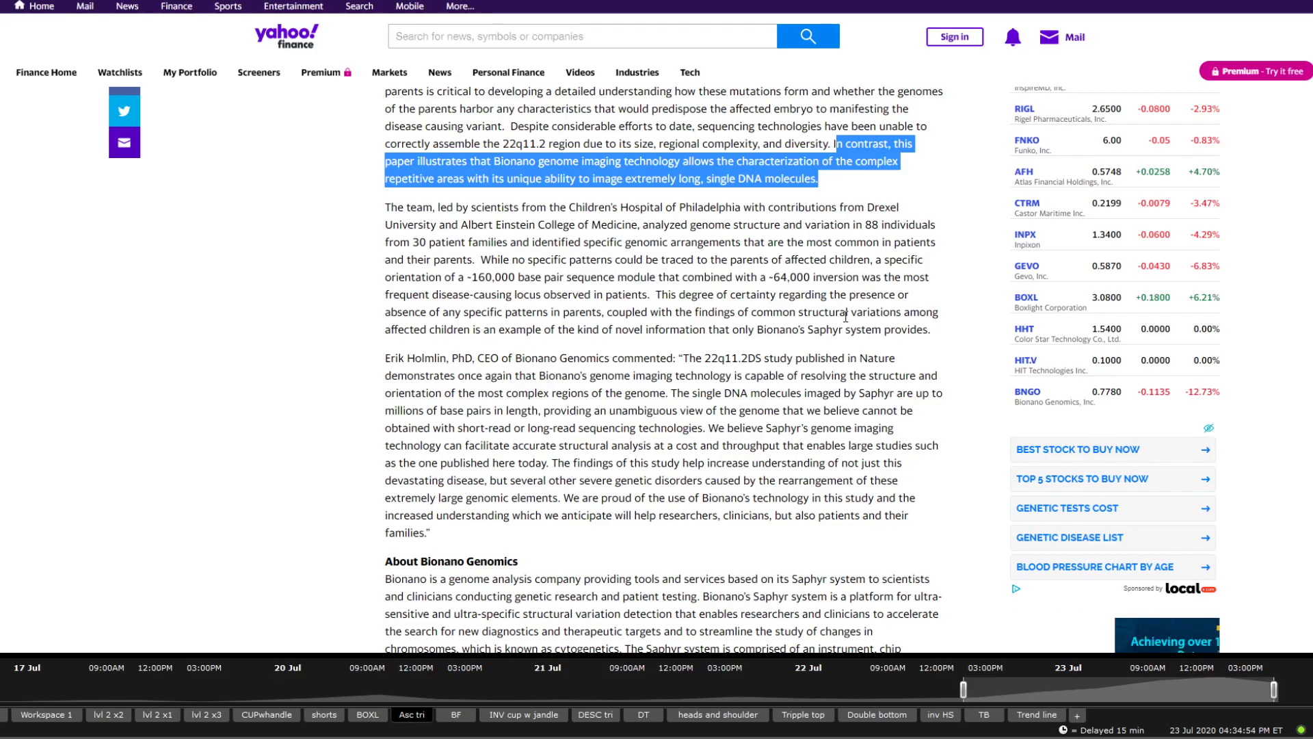
{"action": "scroll", "scroll_direction": "down", "scroll_amount": 3}
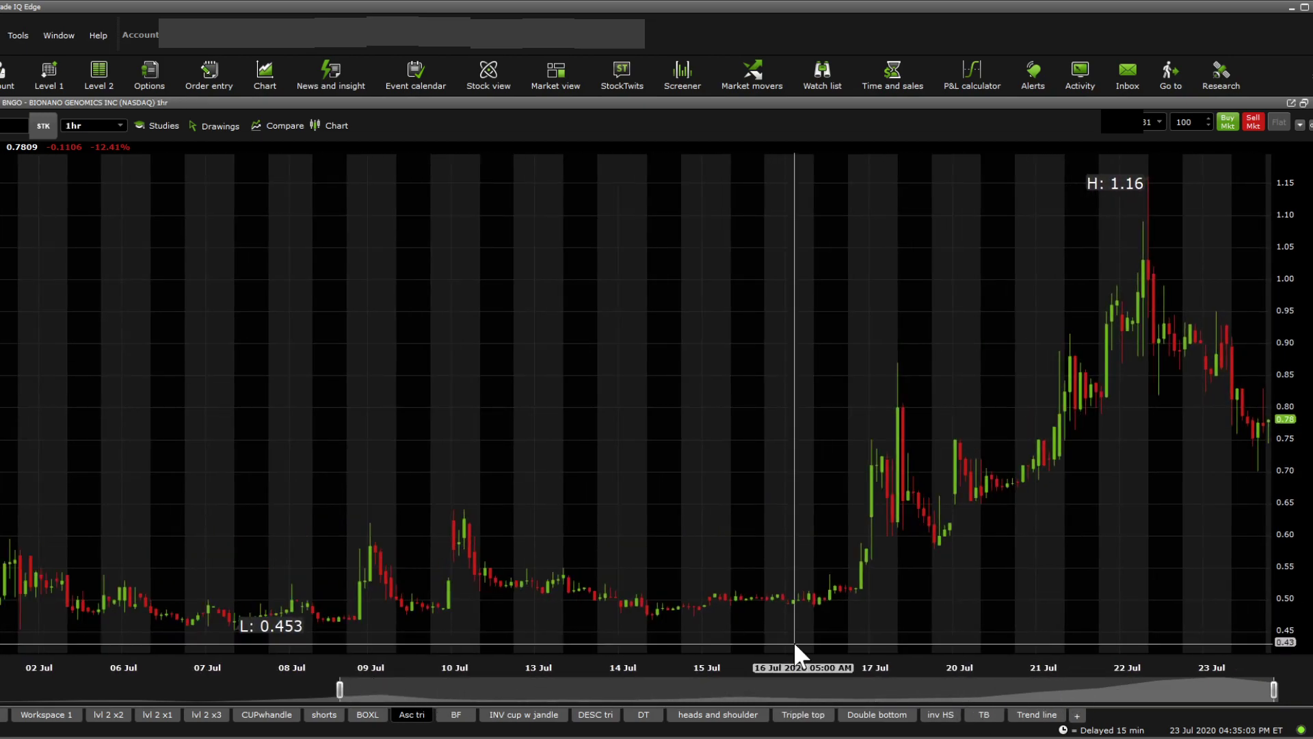
{"action": "mouse_move", "coordinate": [1172, 287]}
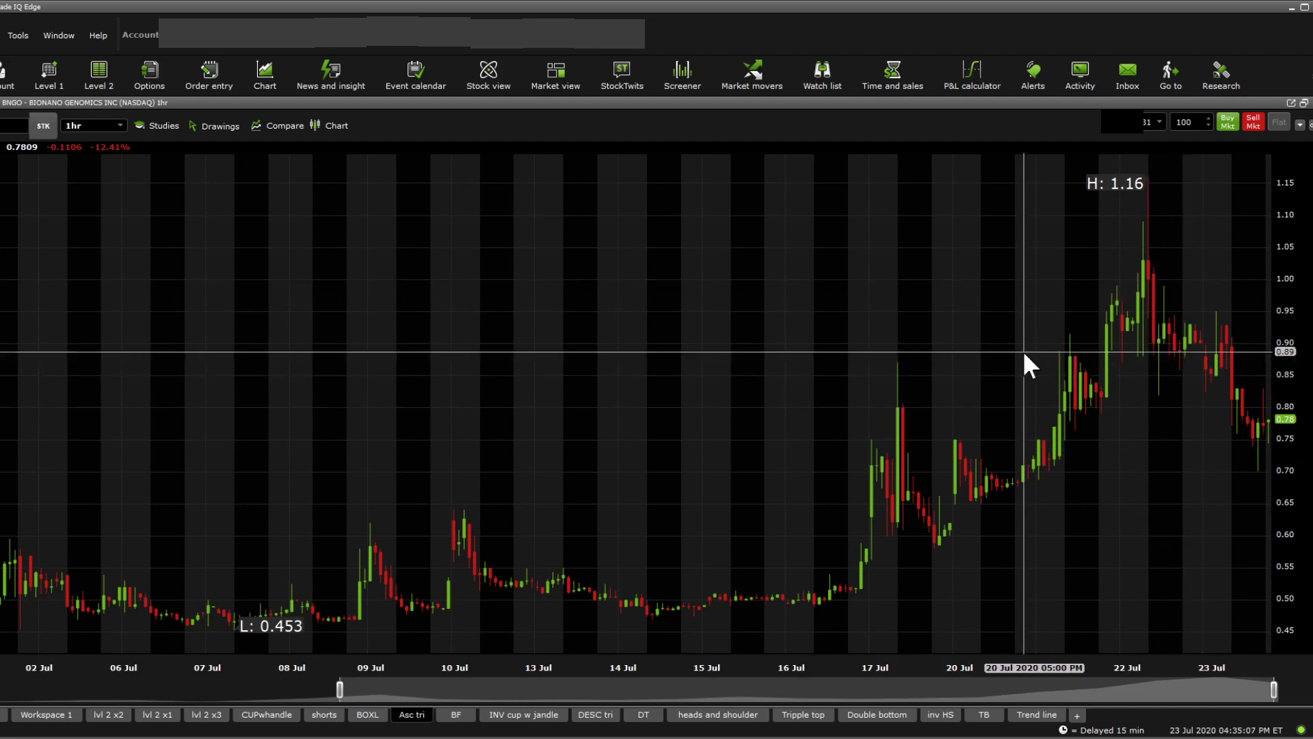
{"action": "mouse_move", "coordinate": [1199, 382]}
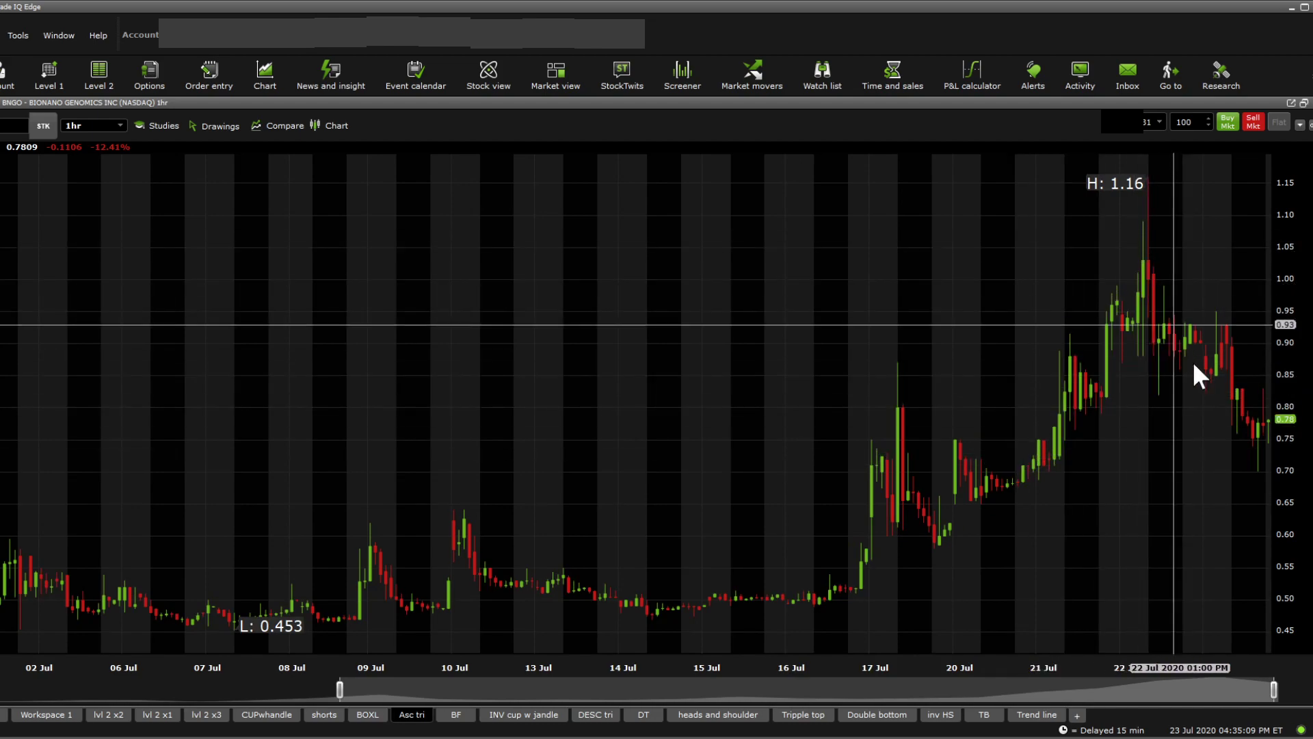
{"action": "mouse_move", "coordinate": [1257, 499]}
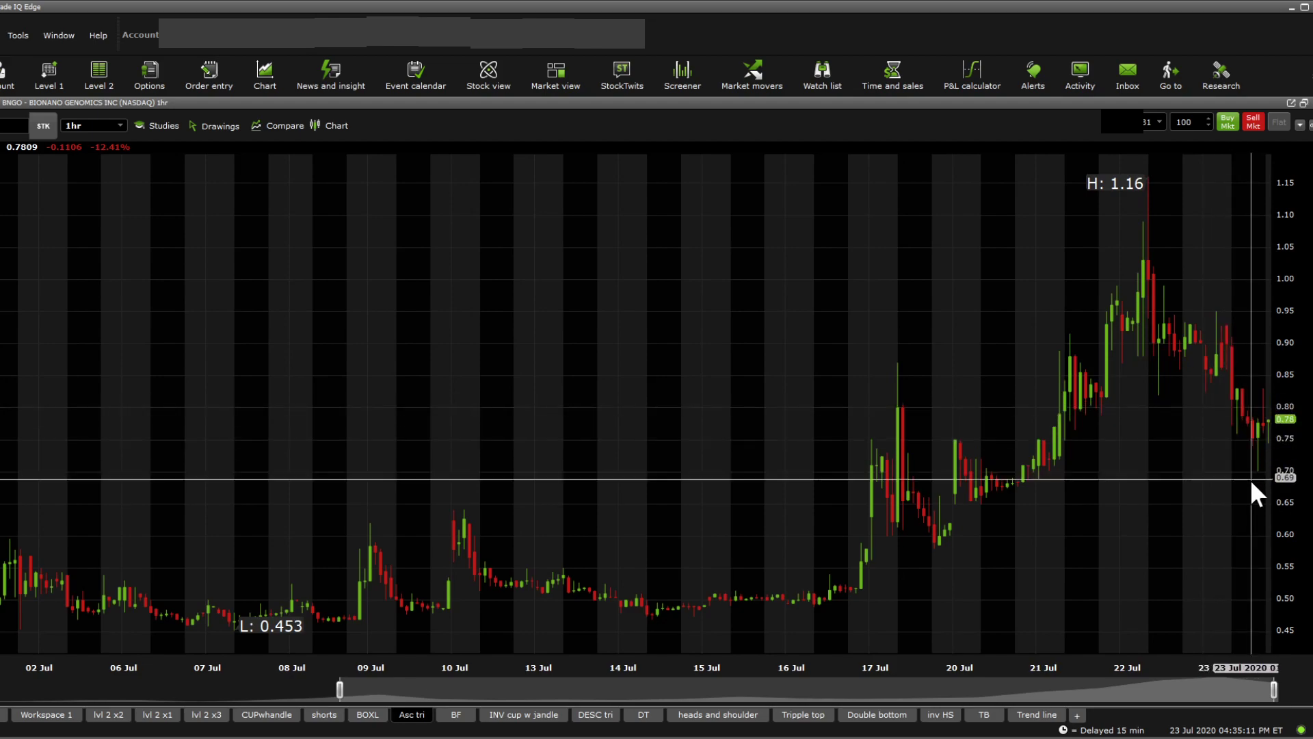
{"action": "mouse_move", "coordinate": [1265, 502]}
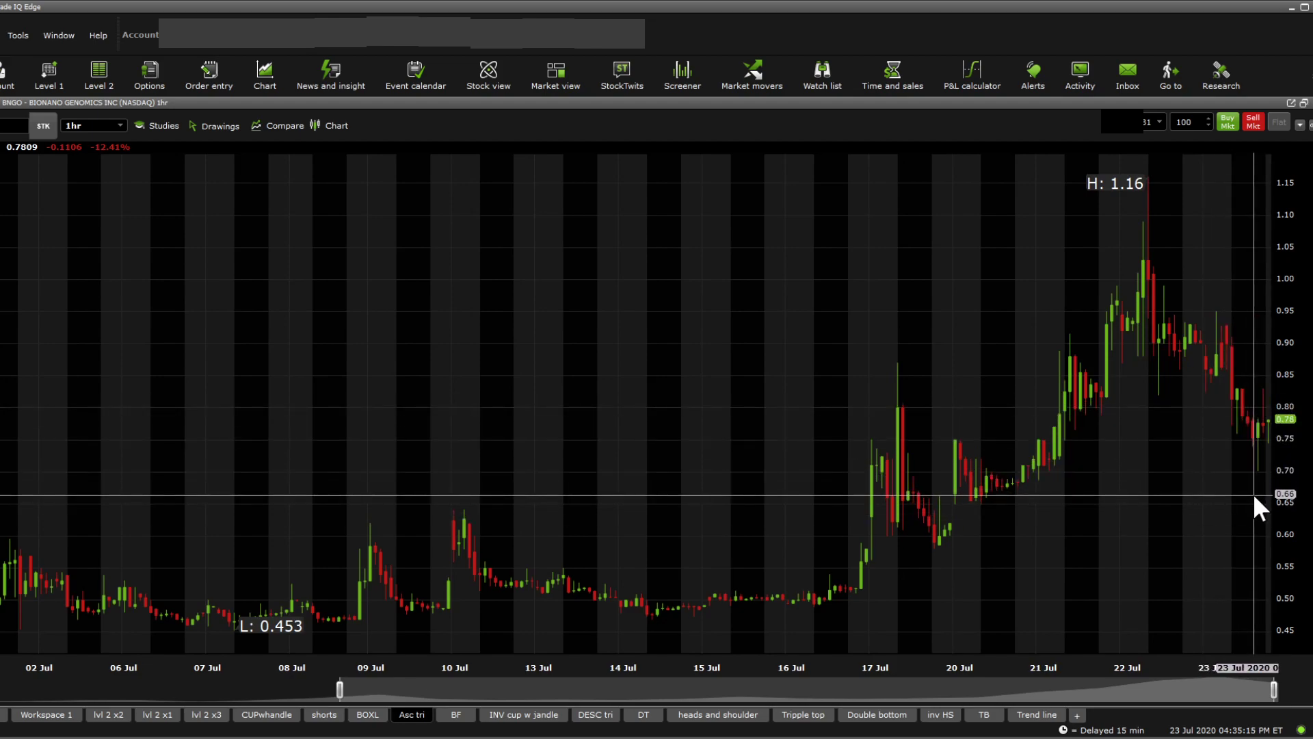
{"action": "mouse_move", "coordinate": [1309, 540]}
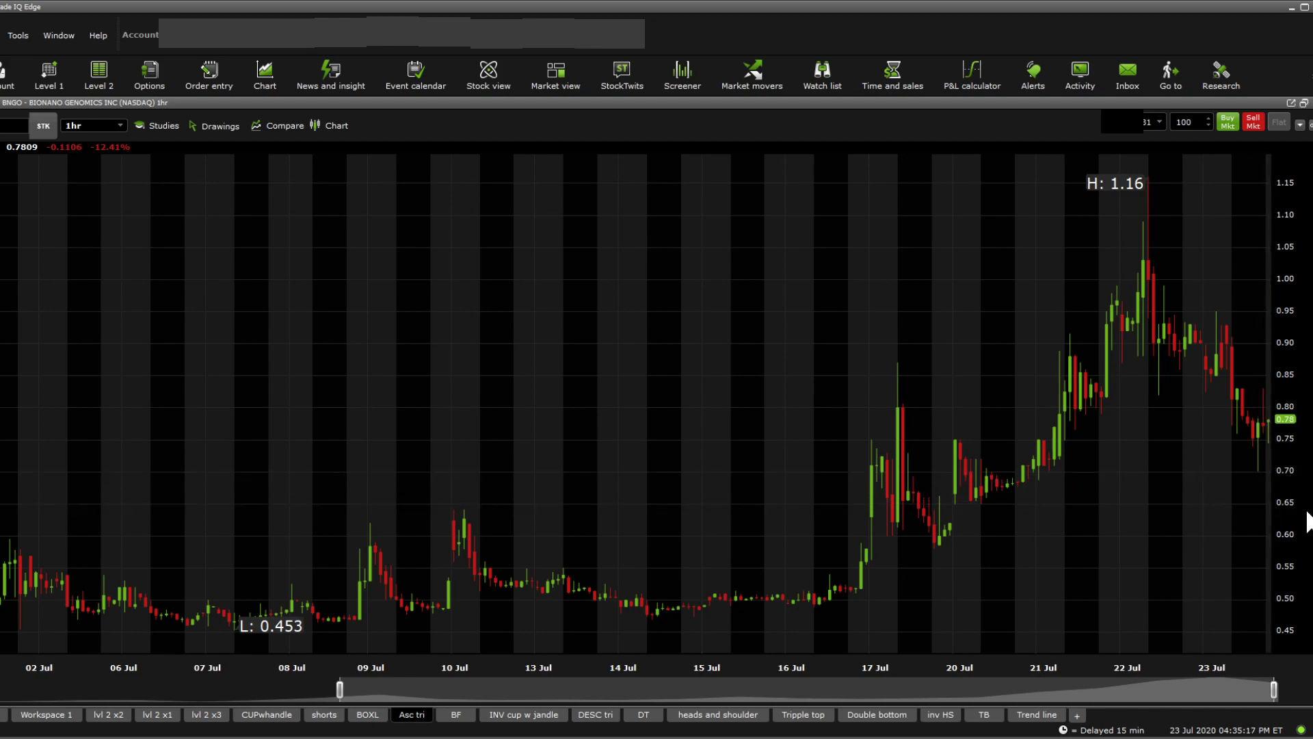
{"action": "mouse_move", "coordinate": [1298, 516]}
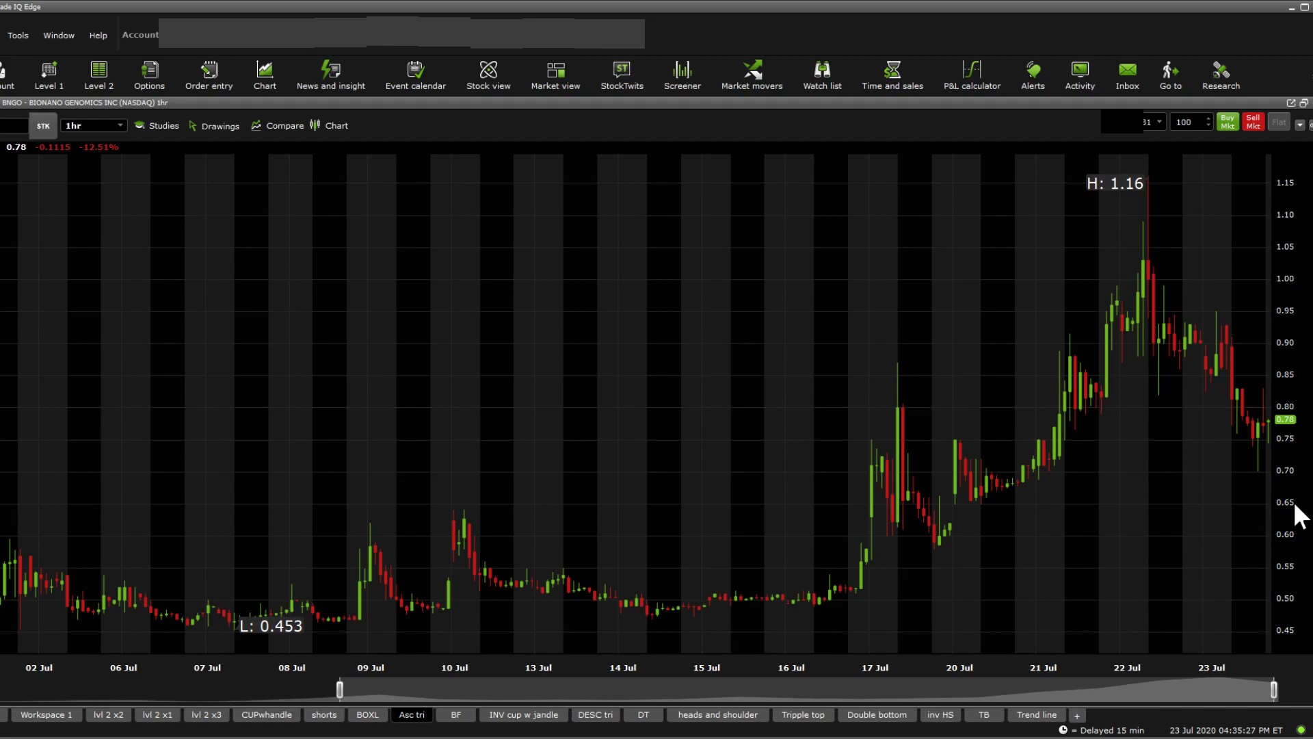
{"action": "mouse_move", "coordinate": [924, 465]}
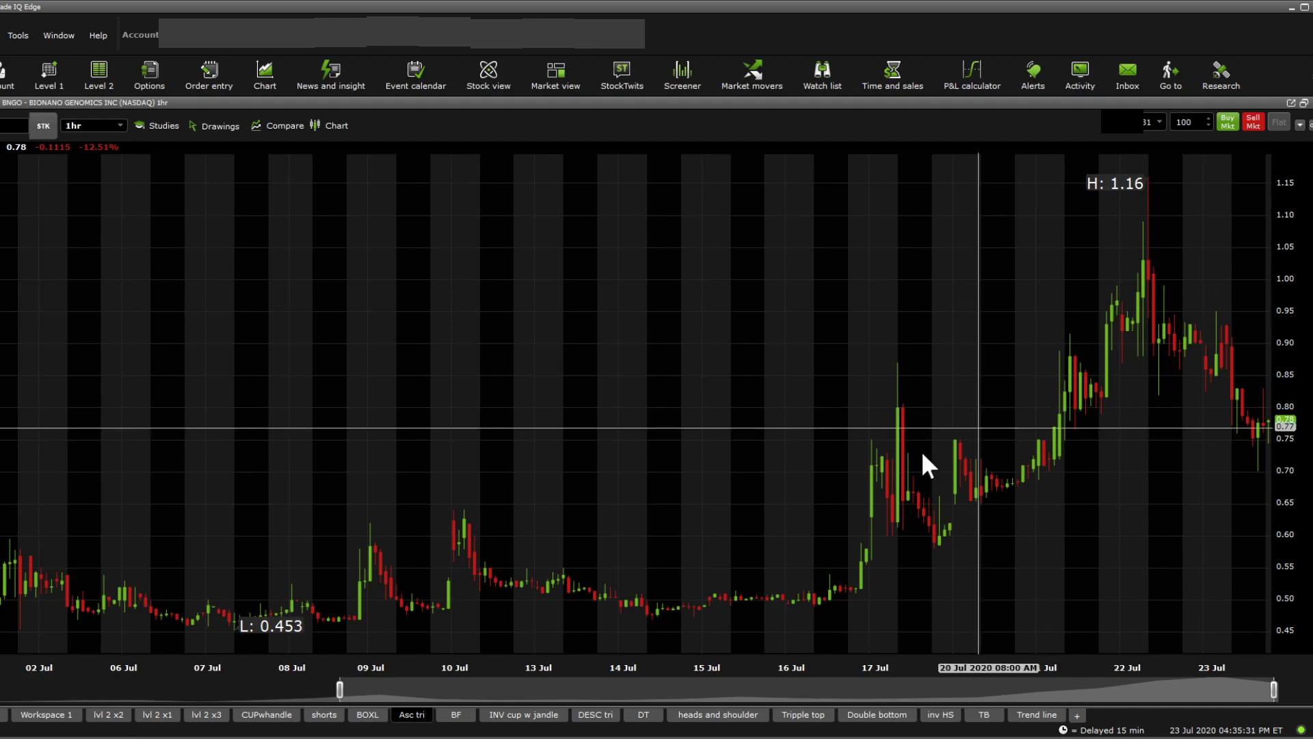